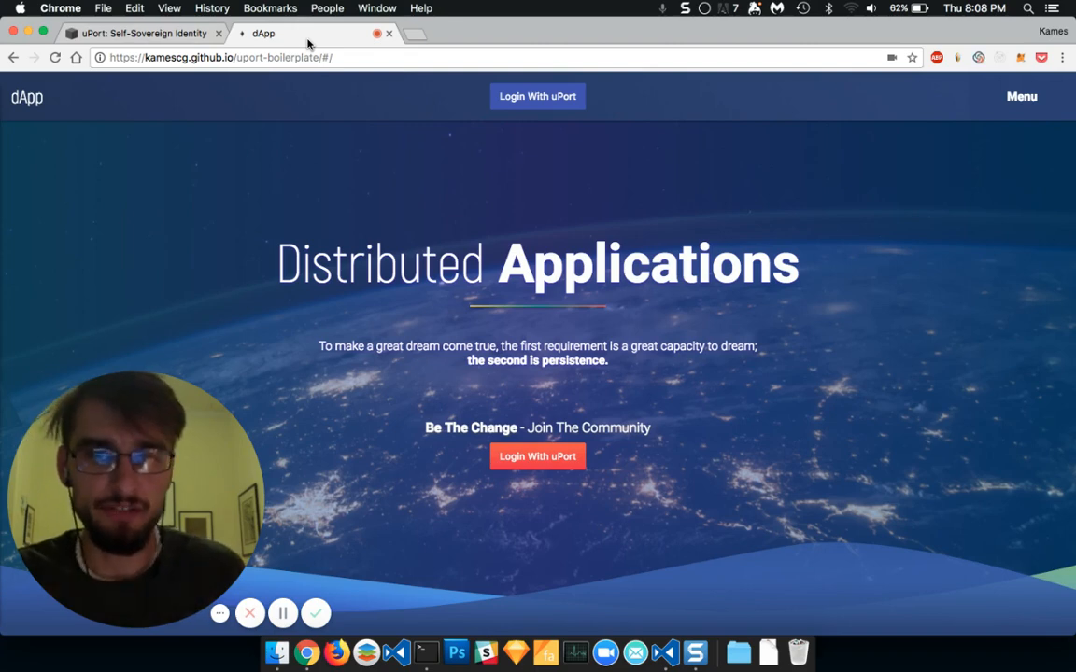
Bring the VS Code window with the uport-boilerplate folder to the front
click(140, 34)
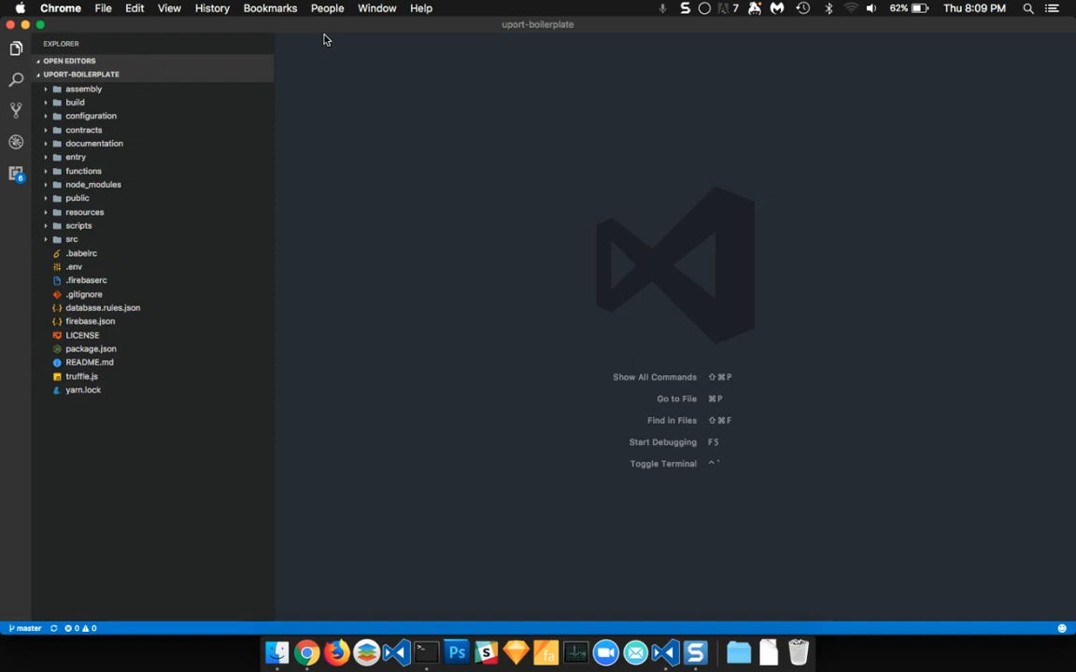
mouse_move(112, 273)
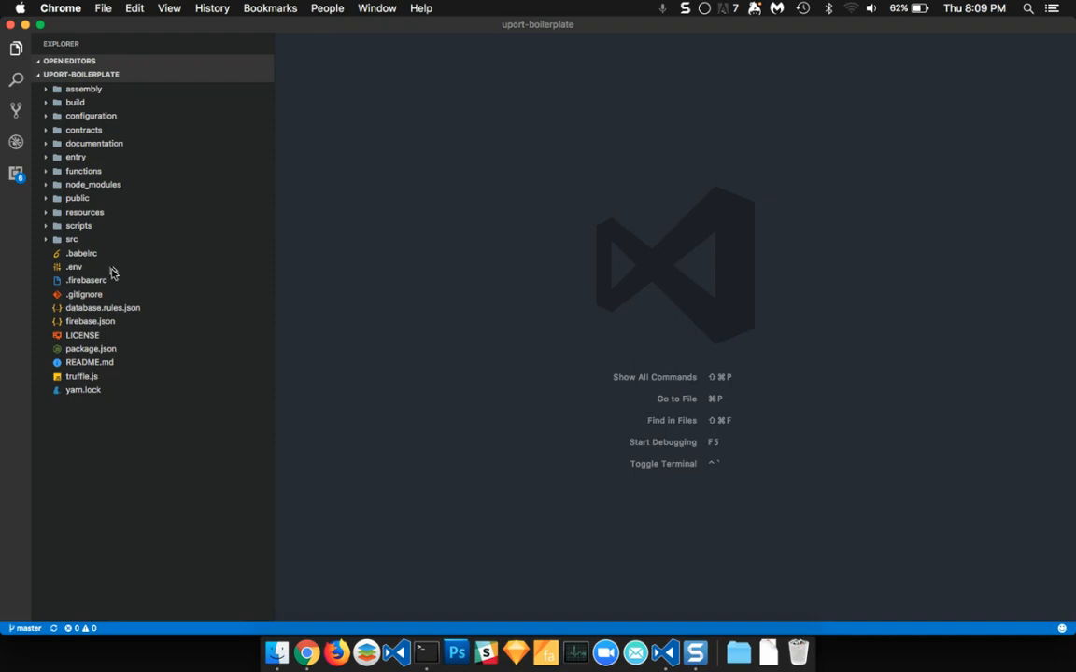
Expand the src folder into application, core, embed and extension, then switch to Chrome
click(71, 239)
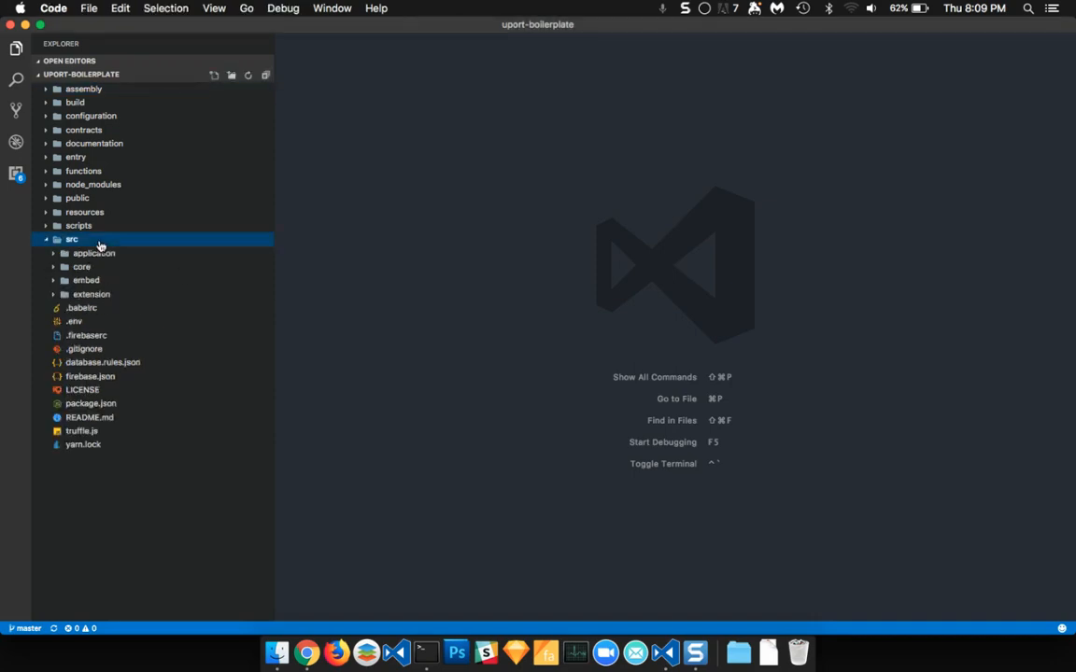
mouse_move(71, 239)
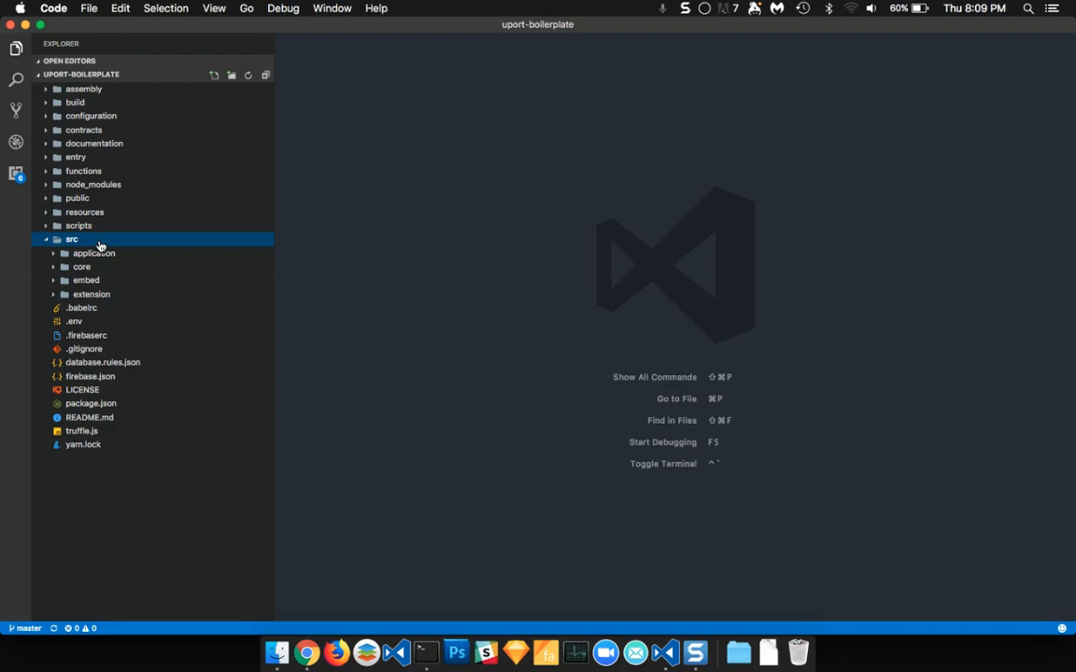
click(306, 652)
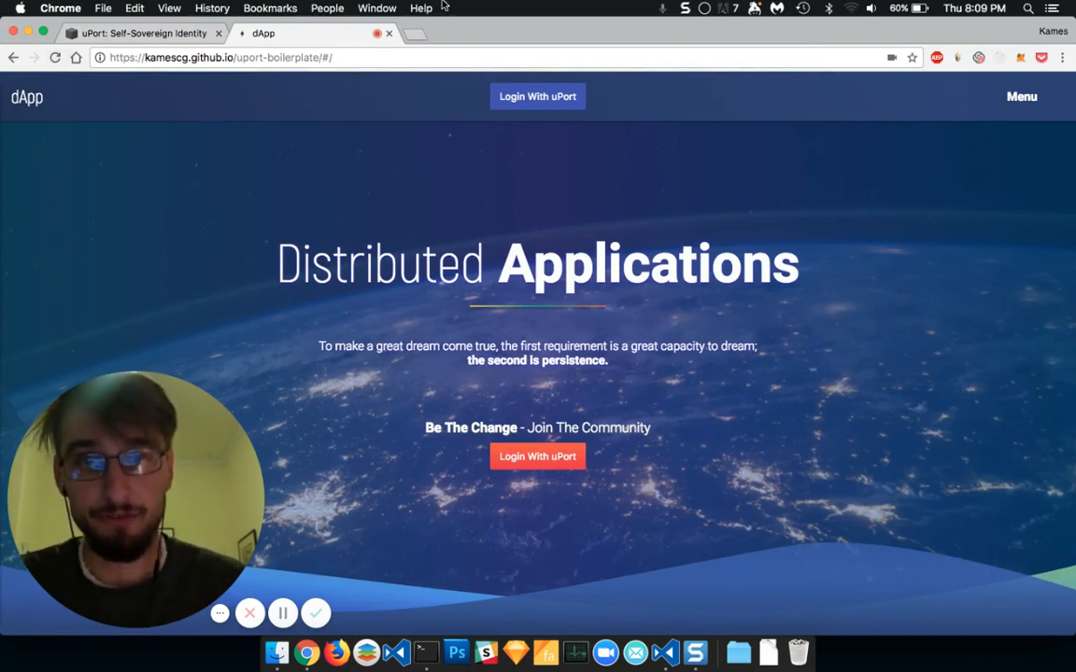
Bring VS Code back in front with src still expanded
click(538, 97)
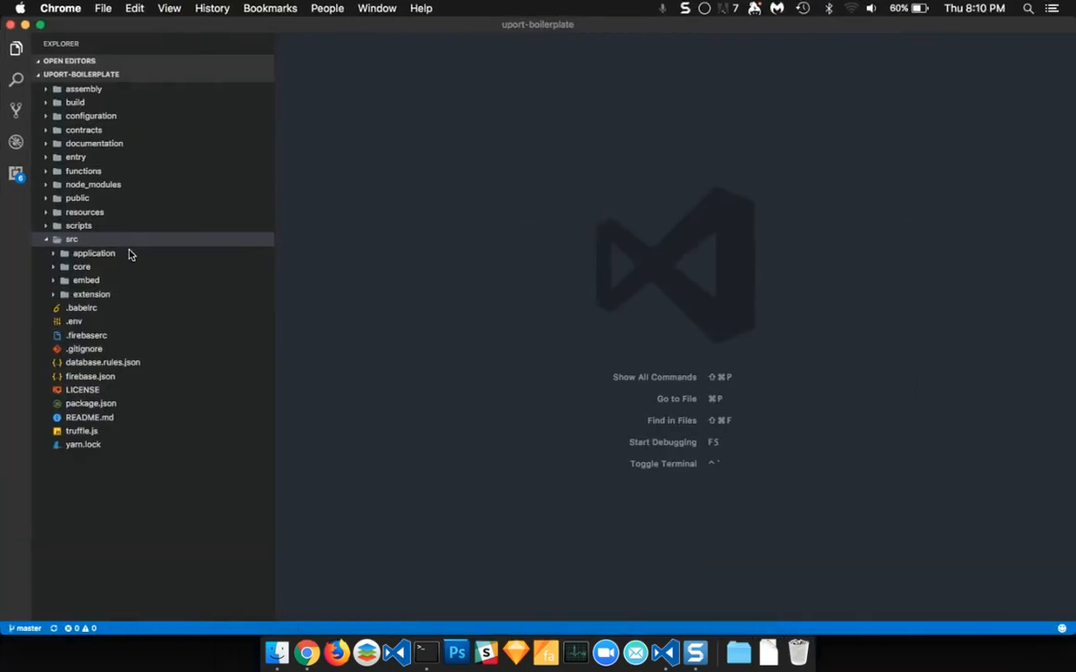
mouse_move(131, 258)
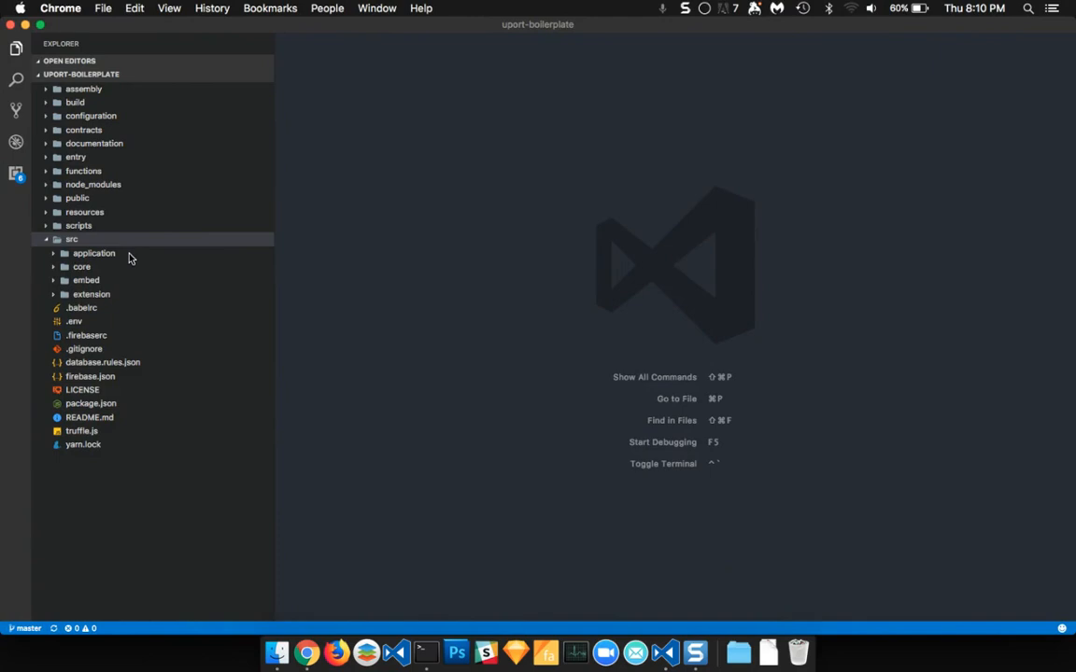
Expand core > assimilation > symbiosis > uport to reach sagas.js
click(82, 265)
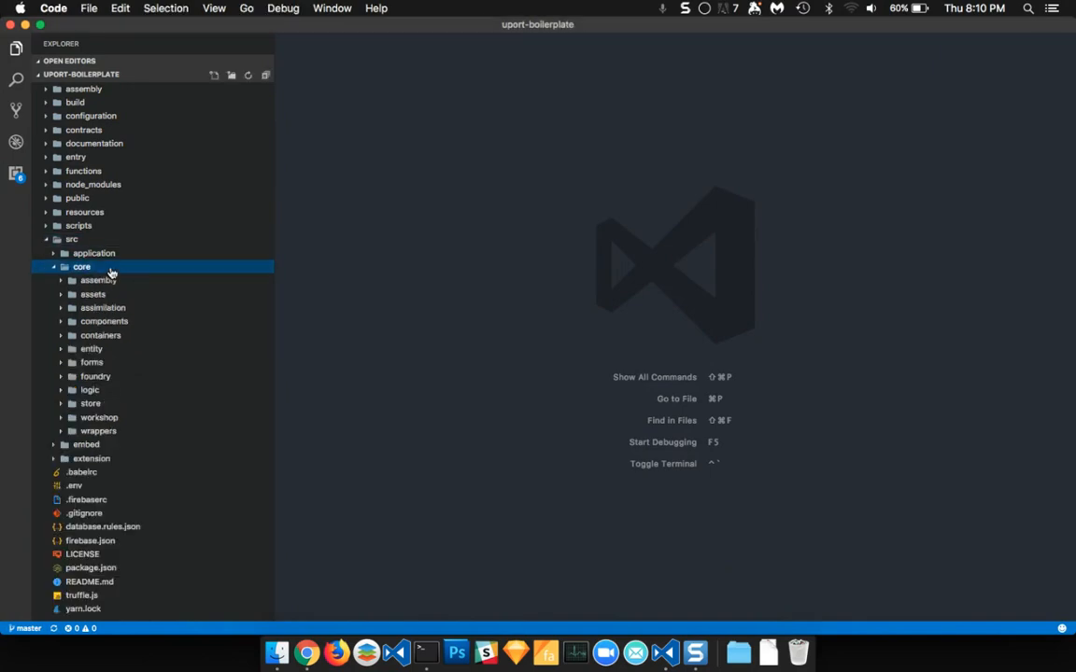
mouse_move(116, 297)
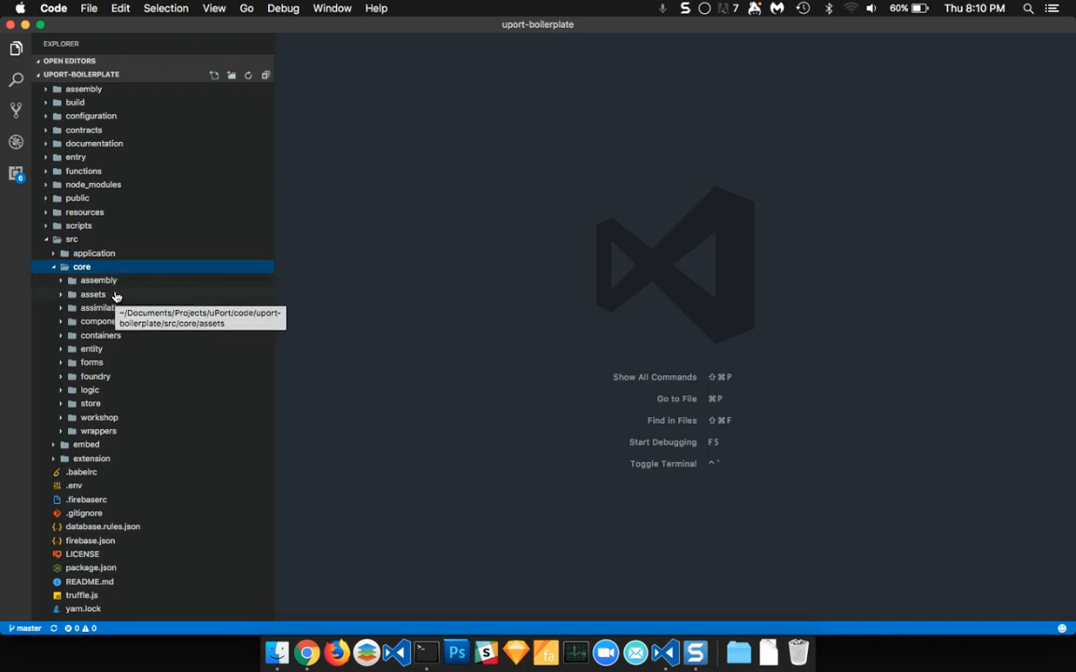
mouse_move(119, 336)
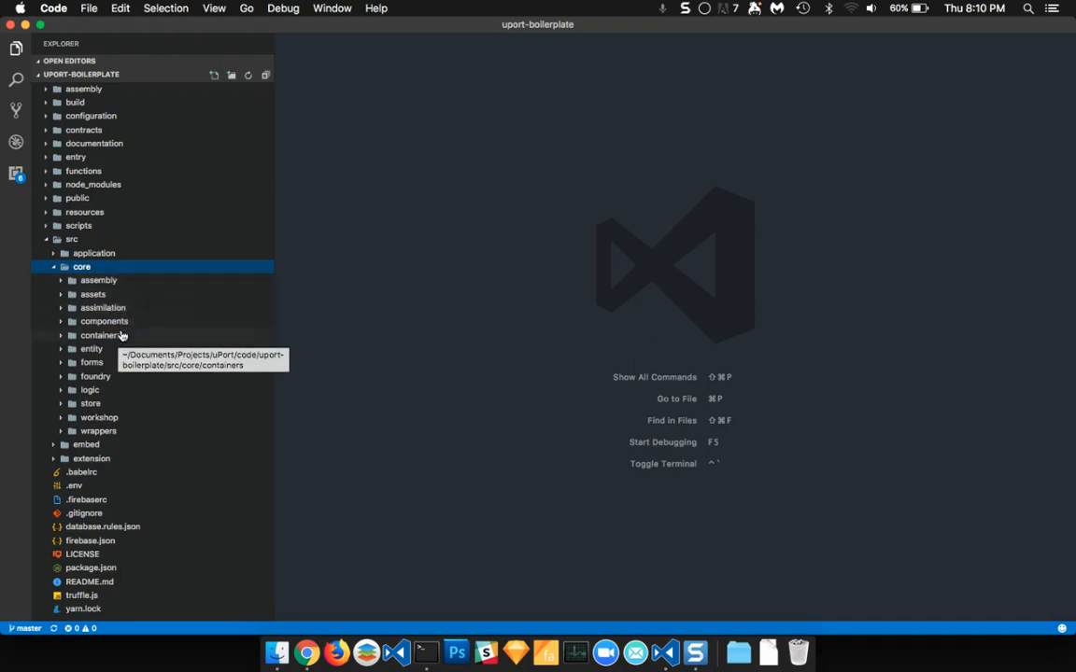
mouse_move(124, 321)
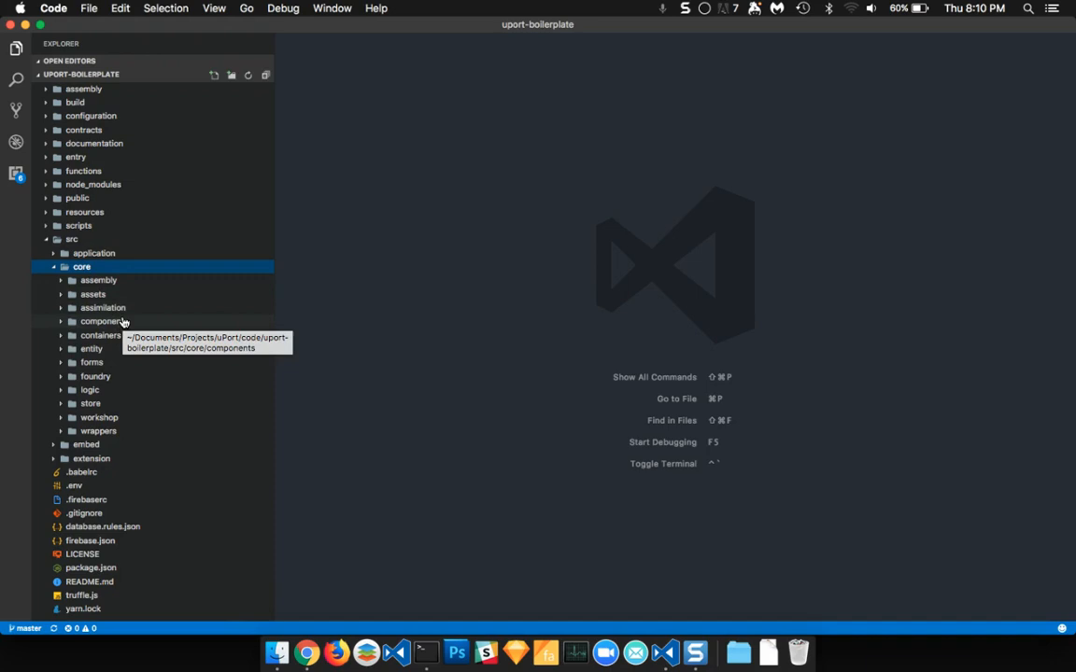
click(103, 307)
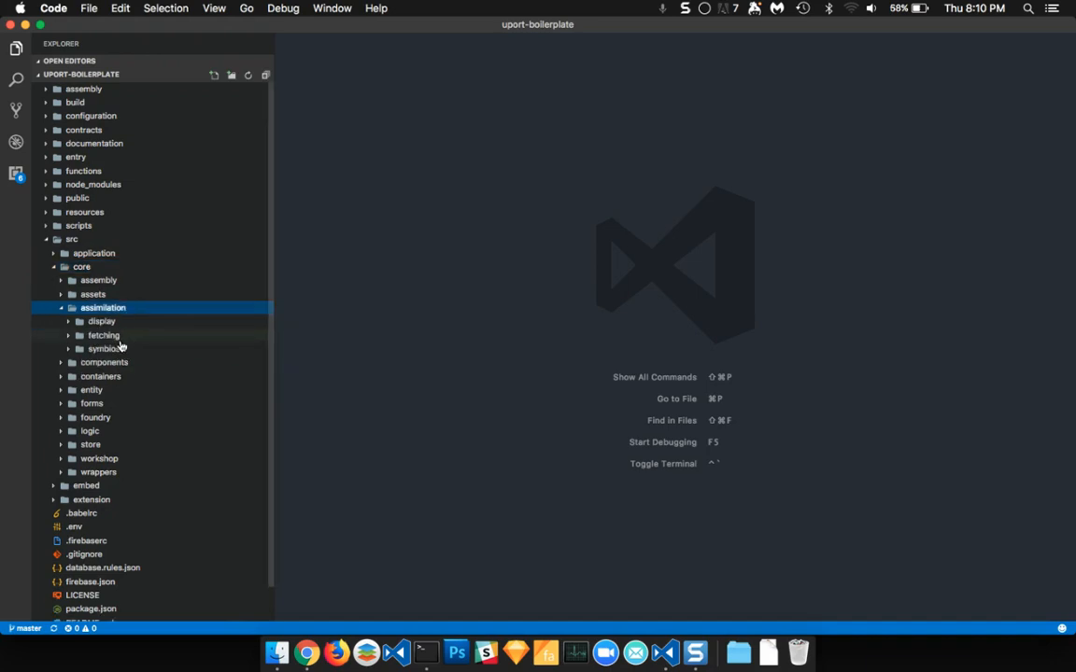
click(107, 349)
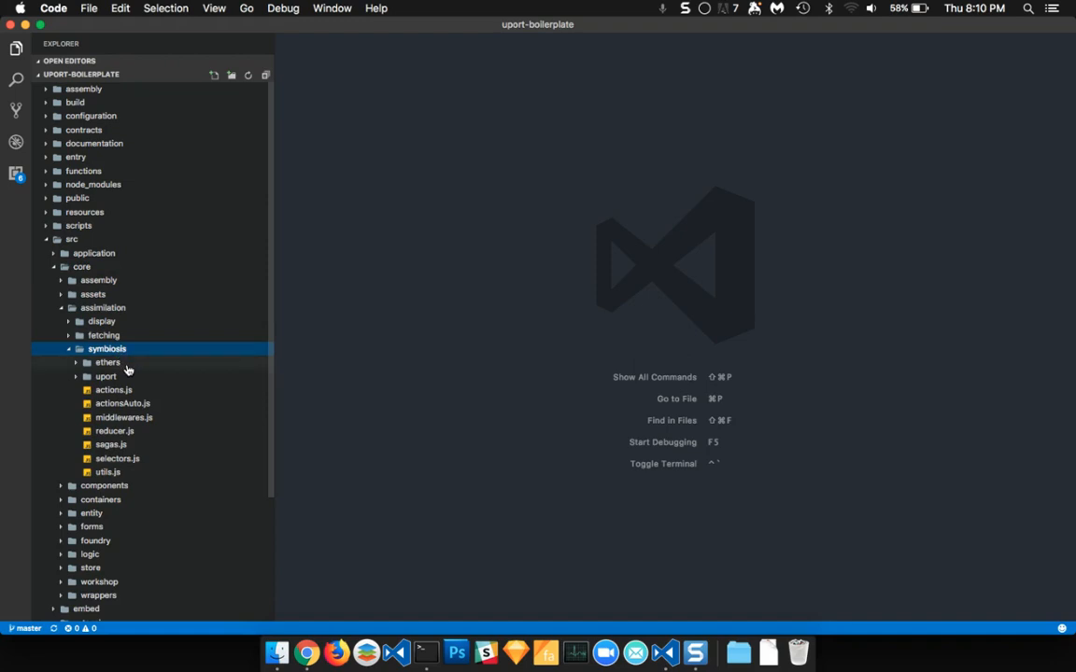
click(105, 378)
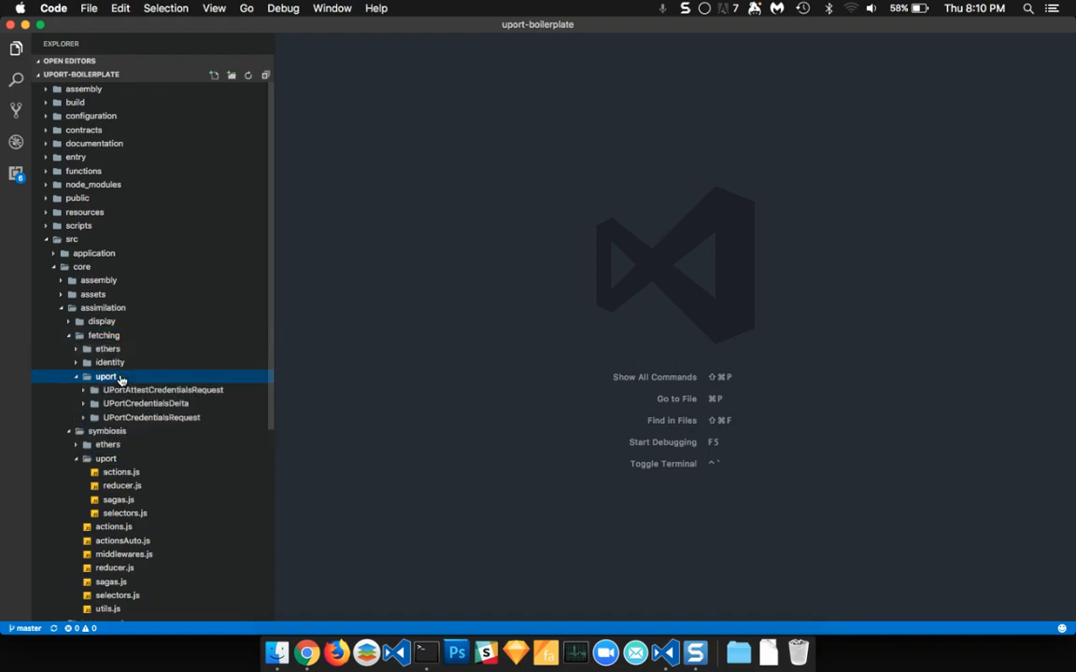
mouse_move(163, 391)
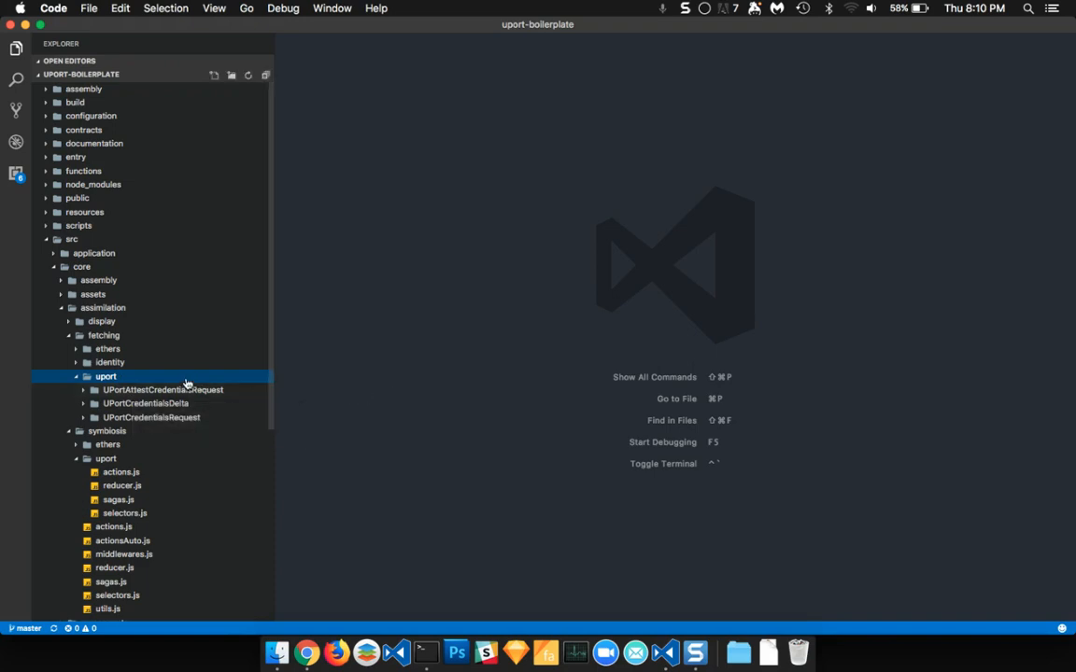
Expand display > uport to reveal the UPortCard and UPortLoginAvatar components
click(101, 321)
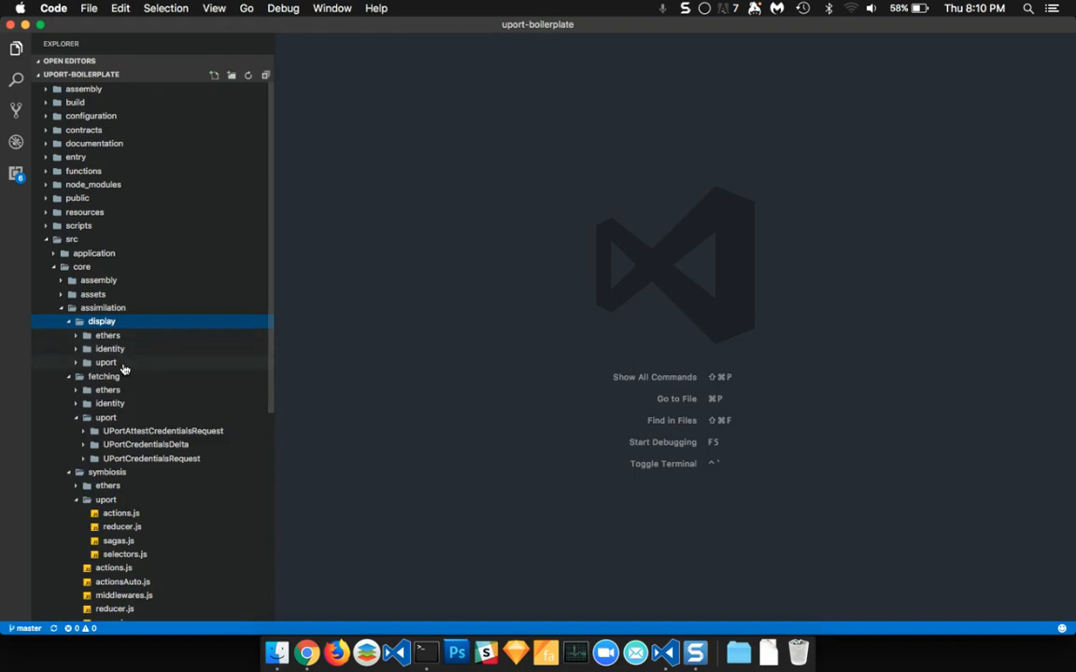
click(105, 362)
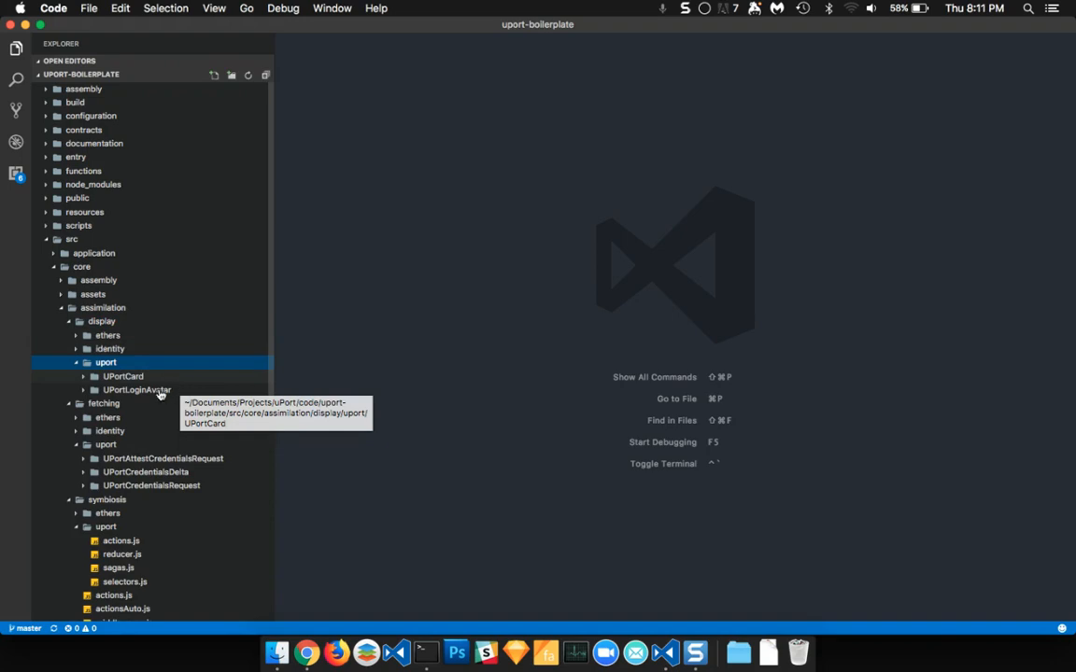
scroll(down, 3)
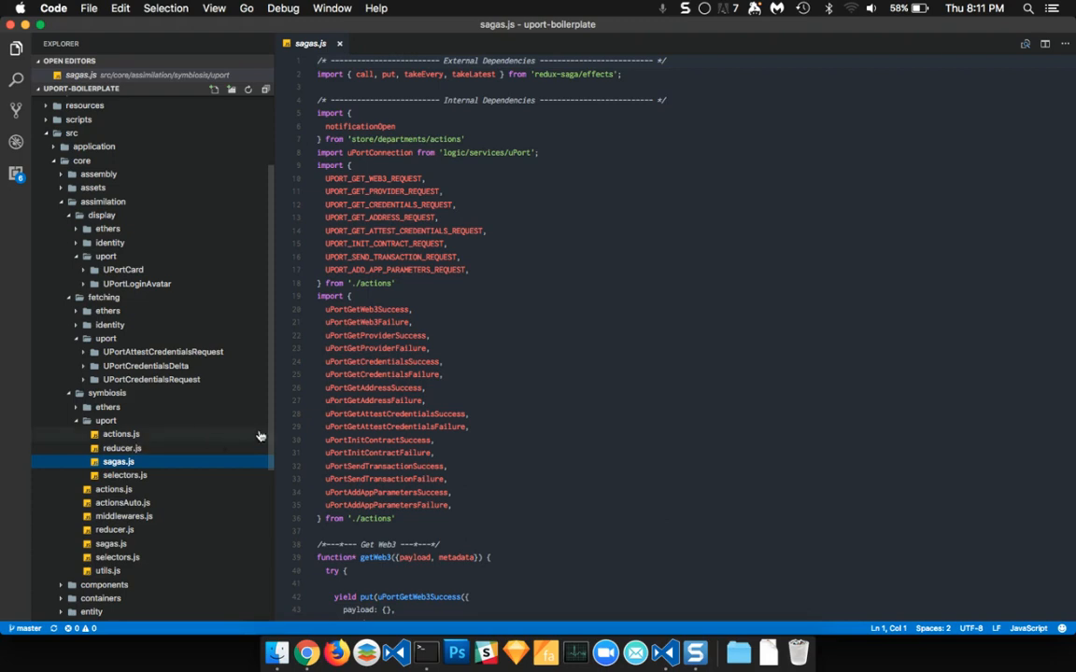
Expand fetching/uport/UPortCredentialsDelta and view its index.js in the editor
scroll(down, 3)
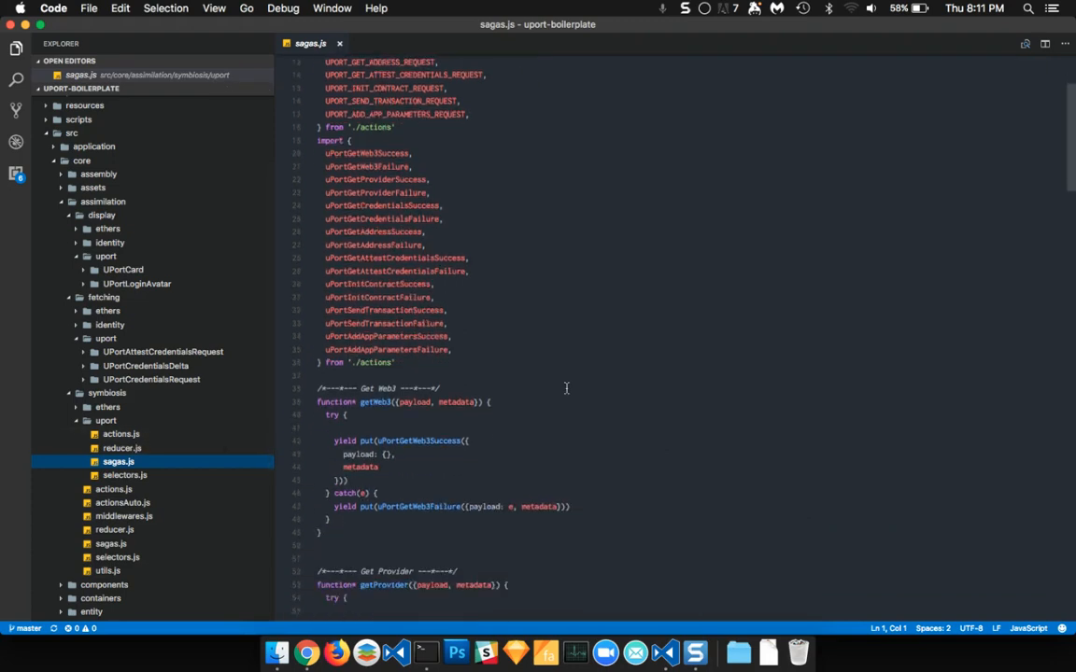
scroll(down, 3)
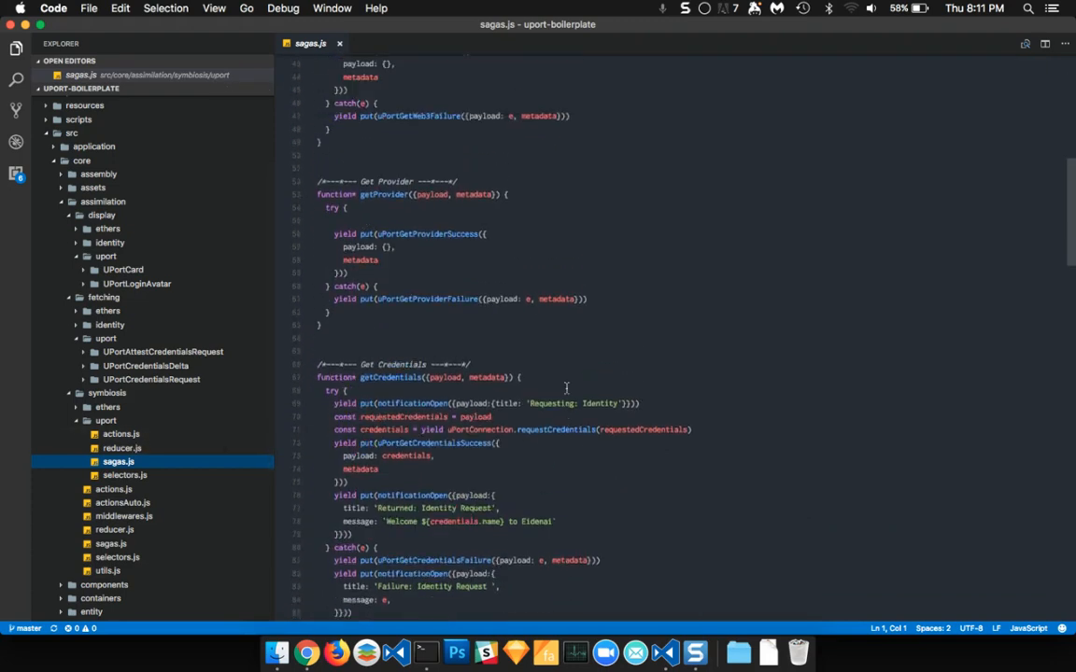
scroll(down, 3)
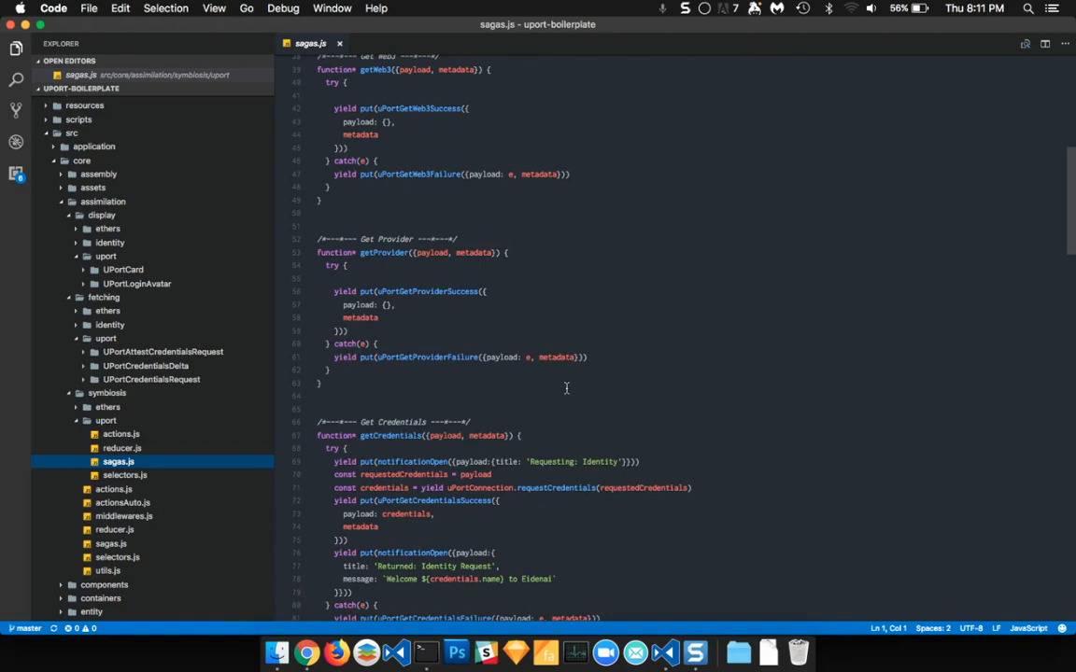
scroll(down, 3)
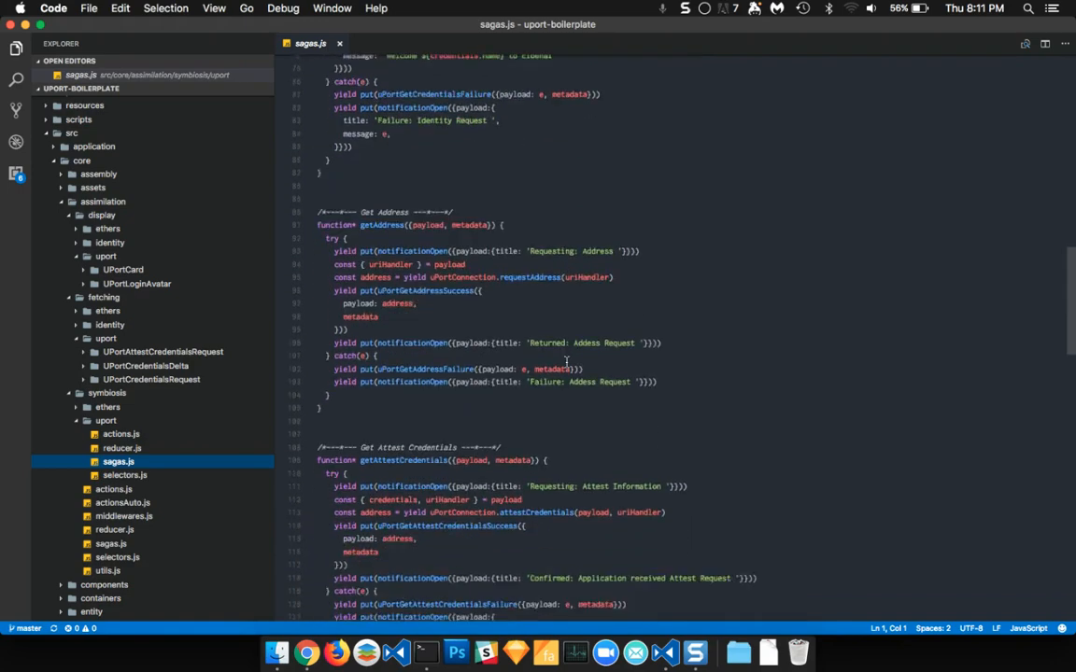
scroll(down, 3)
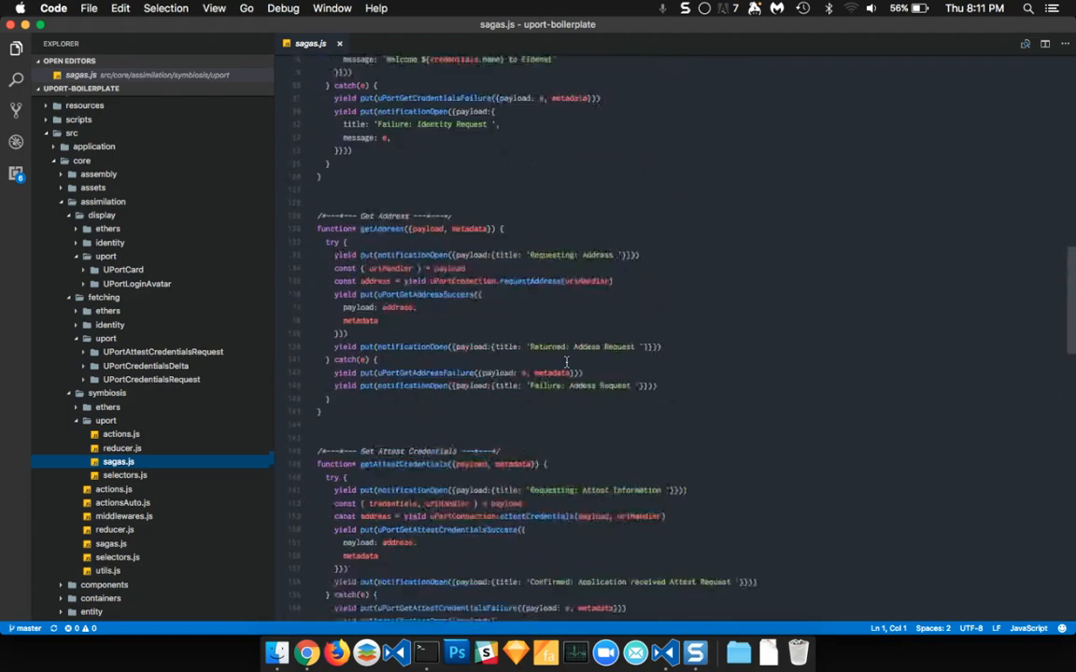
scroll(up, 3)
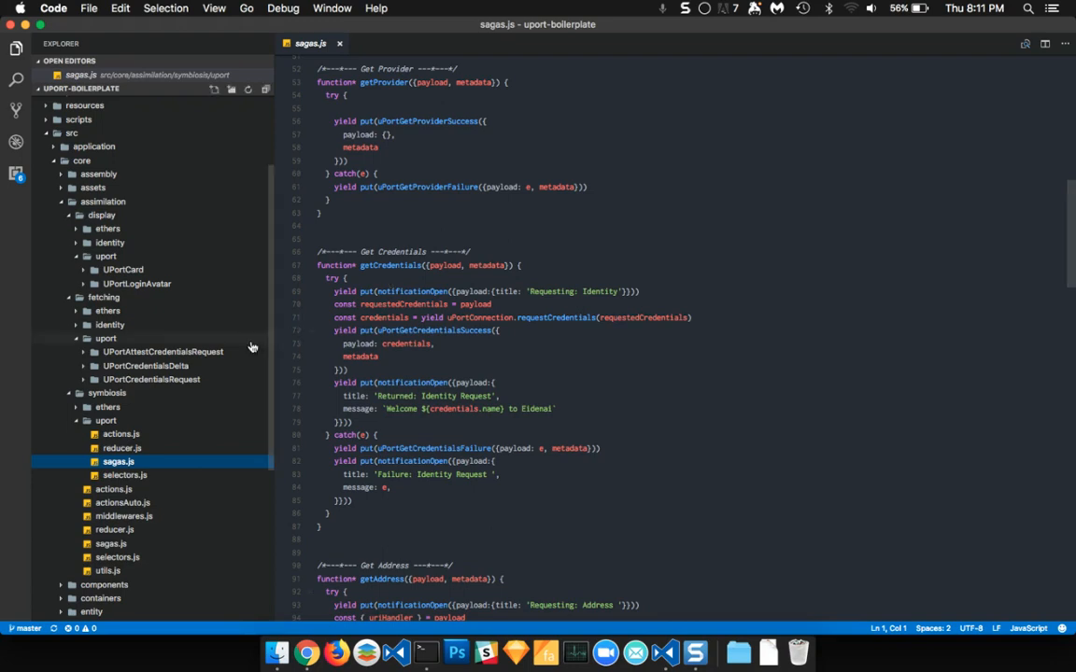
mouse_move(205, 366)
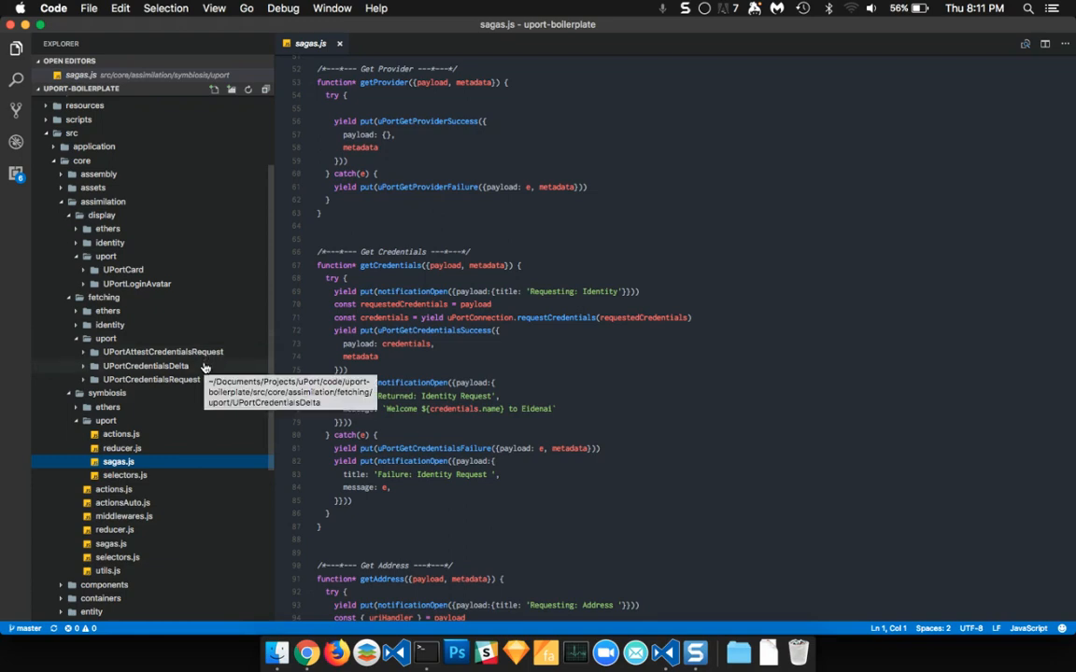
mouse_move(172, 370)
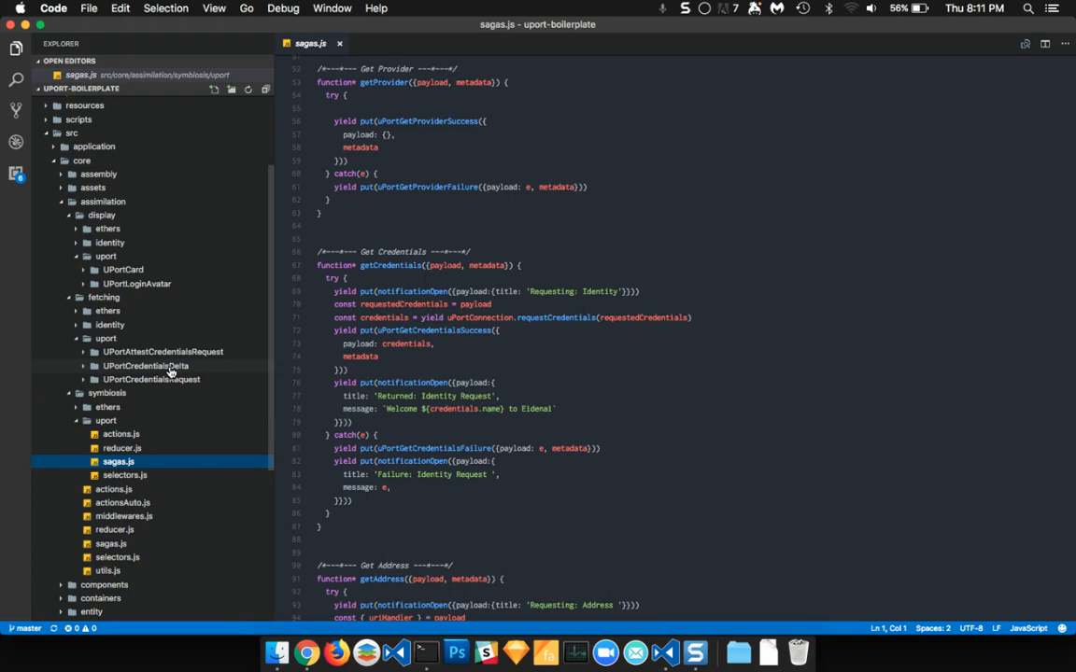
click(146, 365)
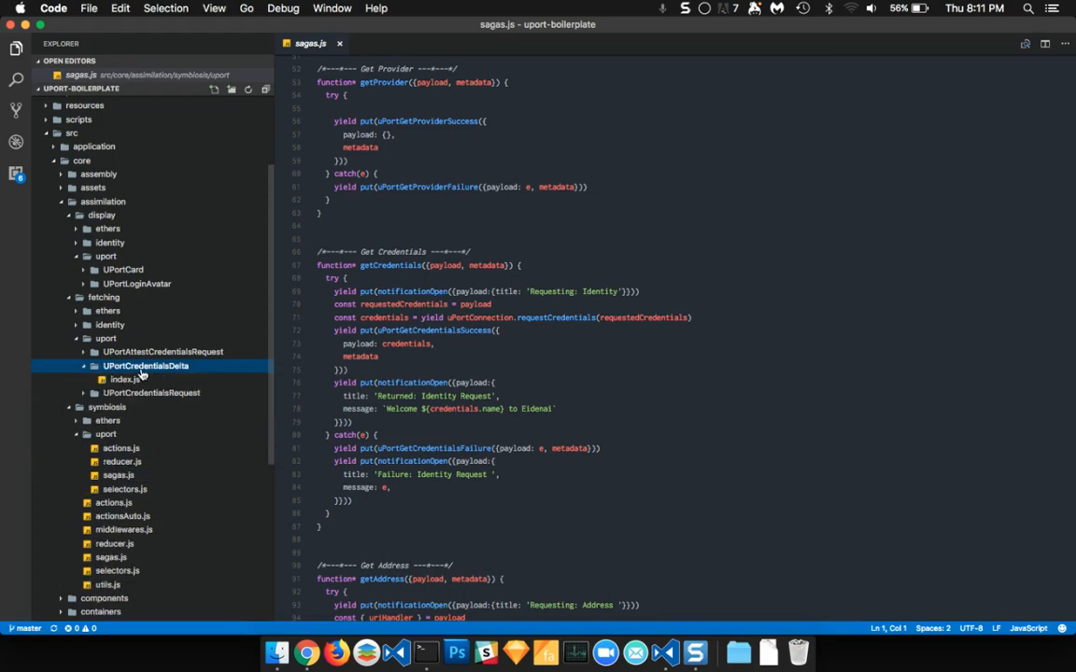
click(123, 379)
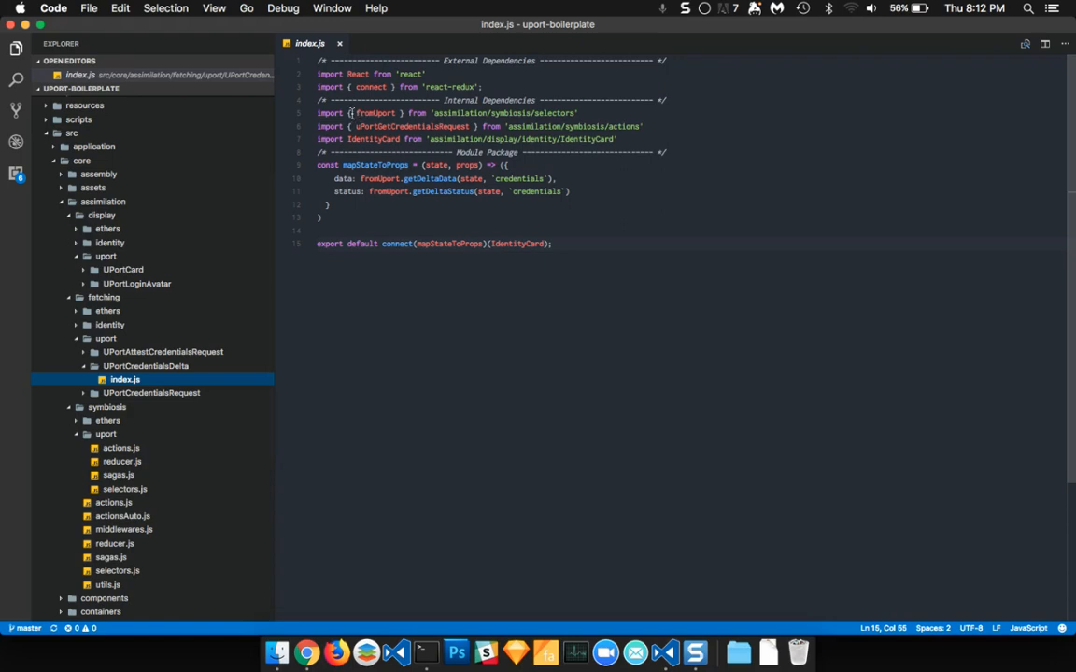
Highlight the GetCredentialsRequest import in index.js, then return to symbiosis/uport's sagas.js
double_click(374, 114)
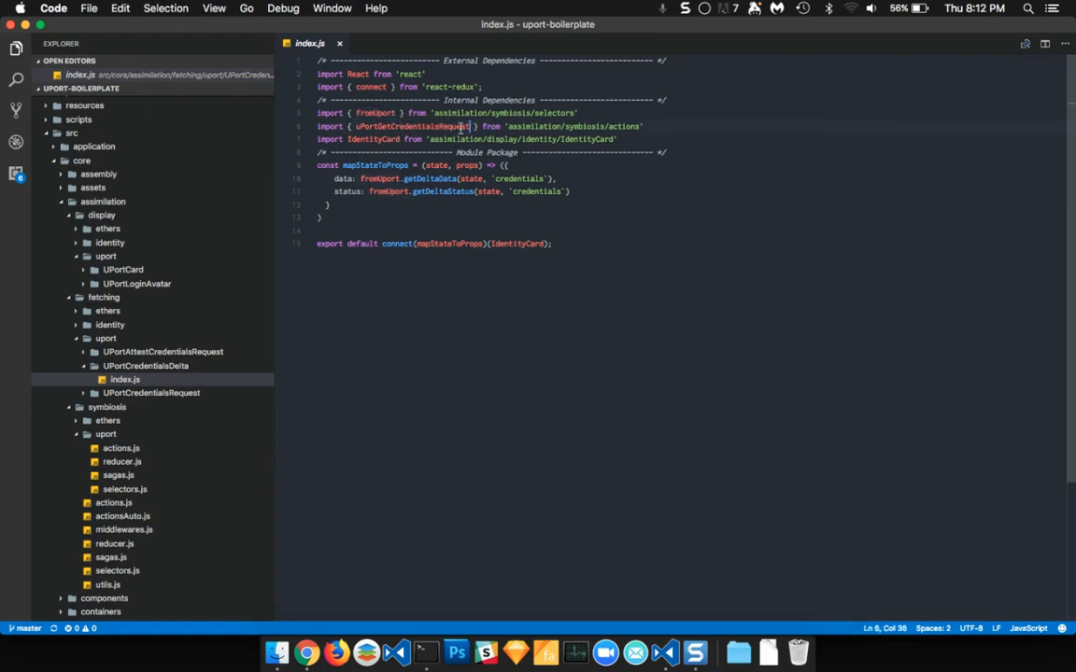
double_click(415, 127)
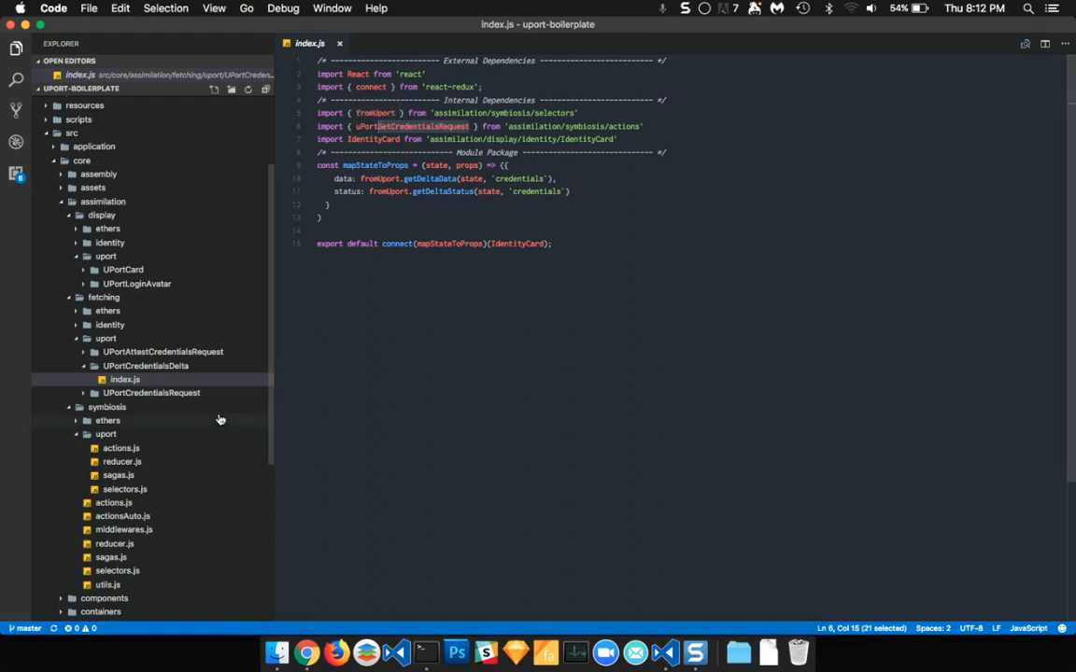
click(119, 476)
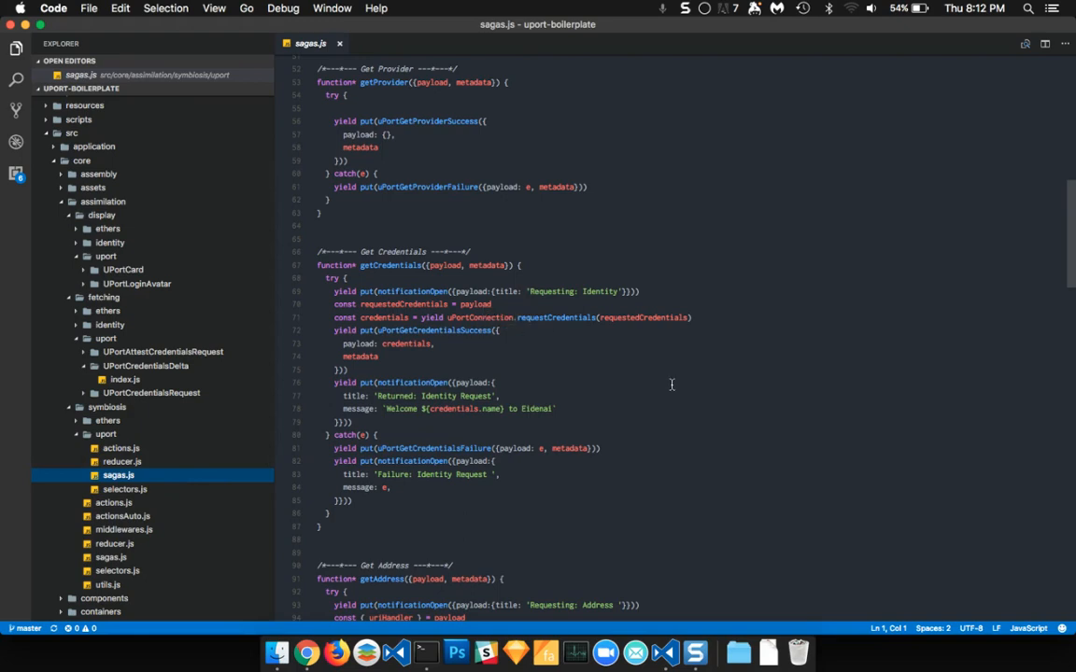
Highlight a name in the credentials saga, reopen UPortCredentialsDelta's index.js and expand display's UPortCard folder
double_click(482, 317)
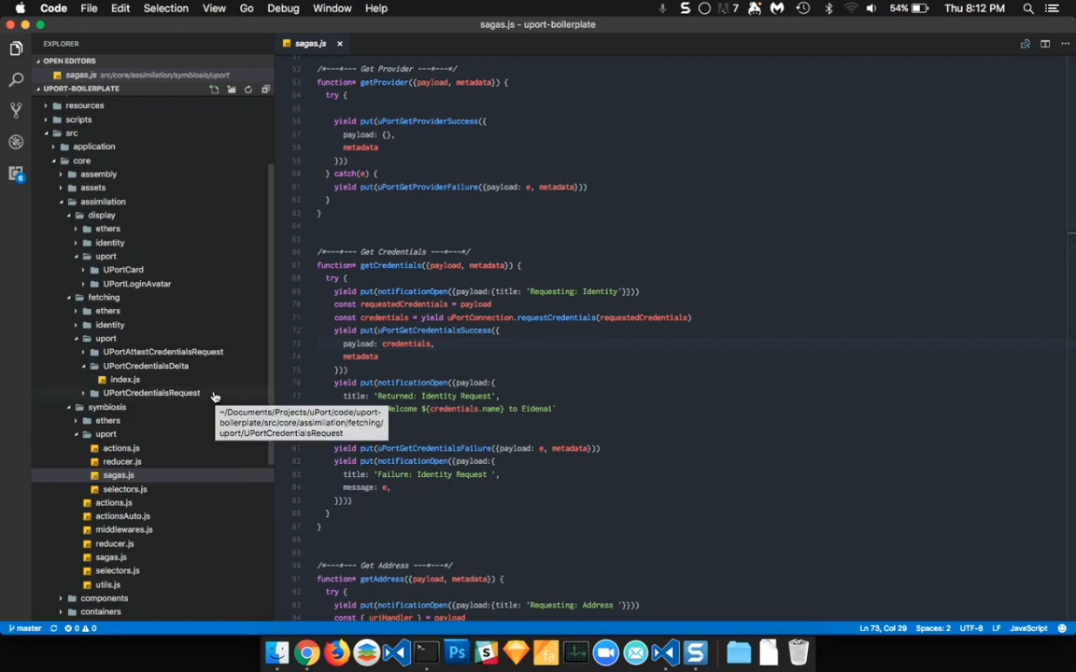
click(124, 379)
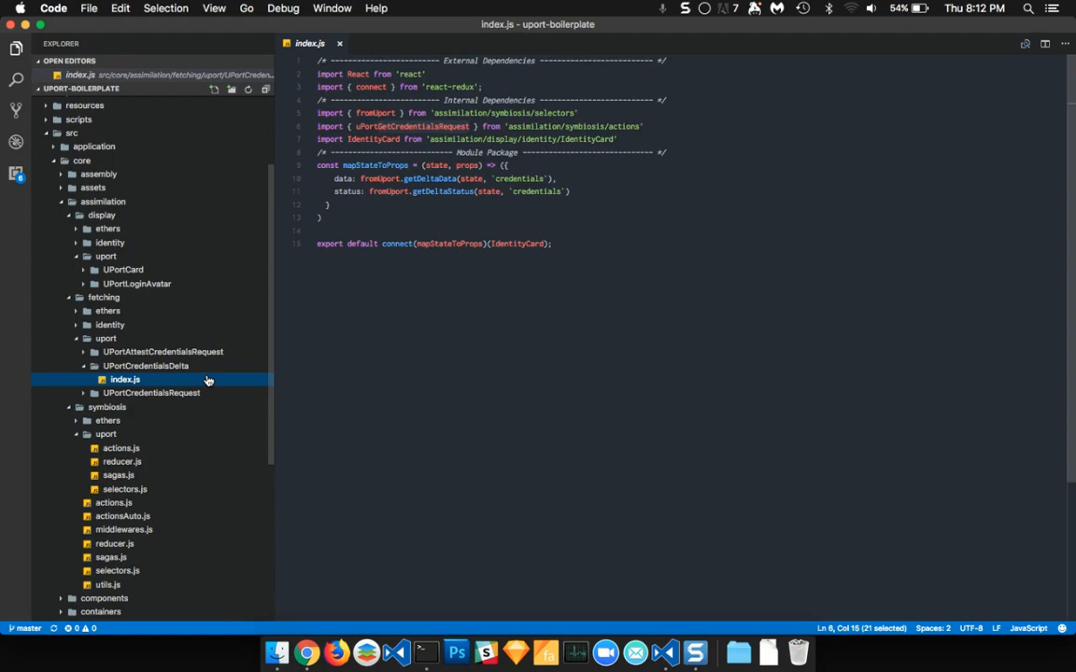
mouse_move(217, 362)
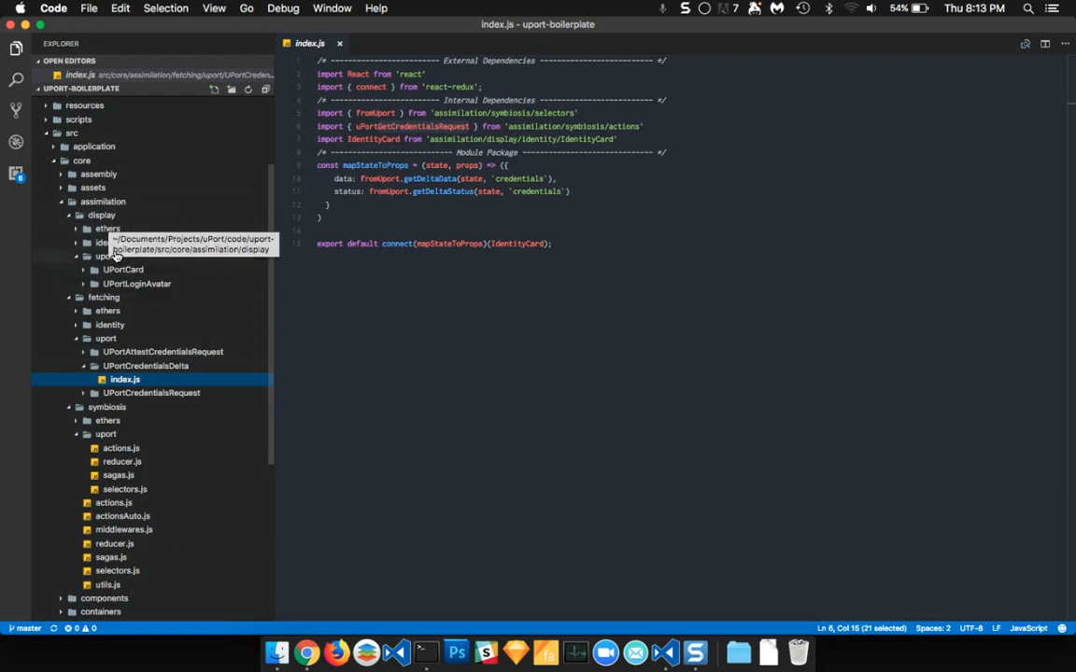
click(123, 269)
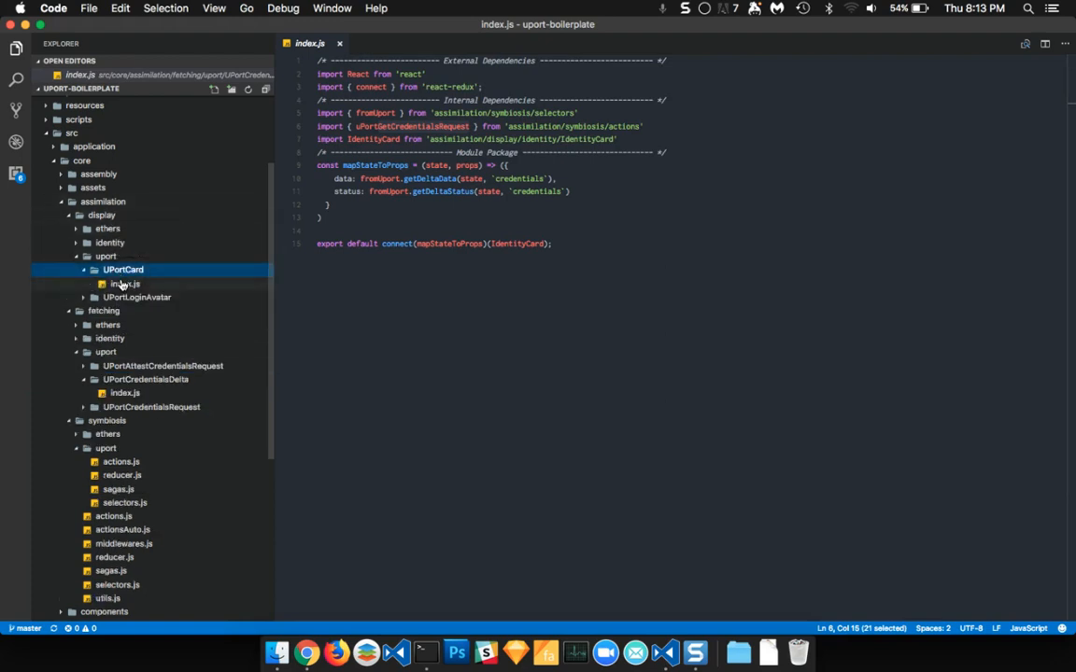
View UPortCard's index.js, then UPortLoginAvatar's index.js with the Login With uPort button, and switch to Chrome
click(128, 284)
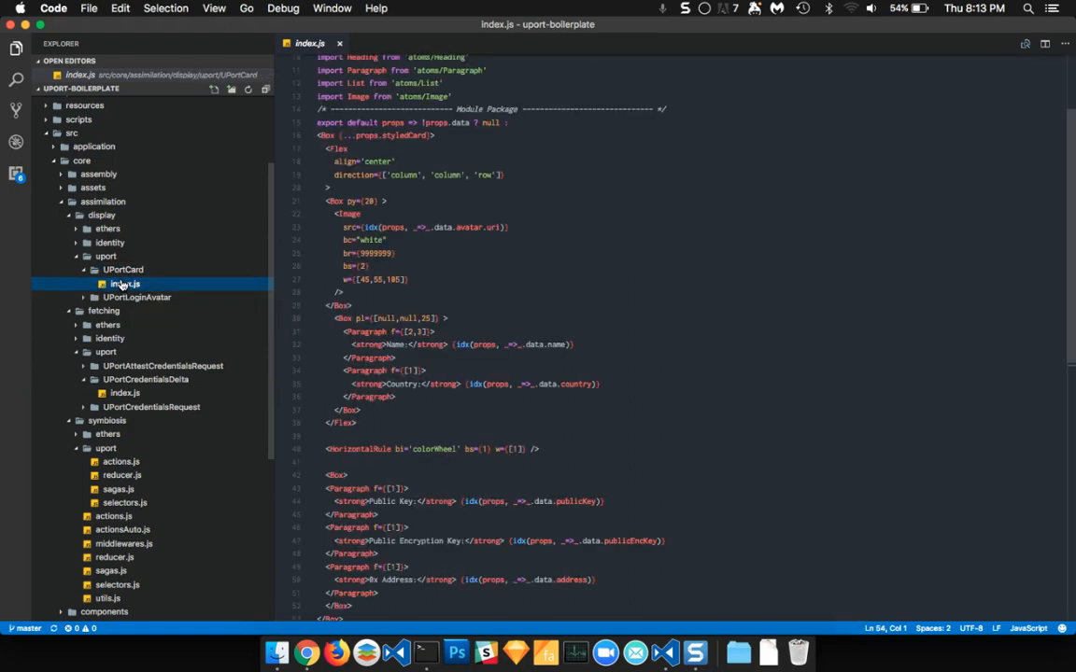
click(136, 297)
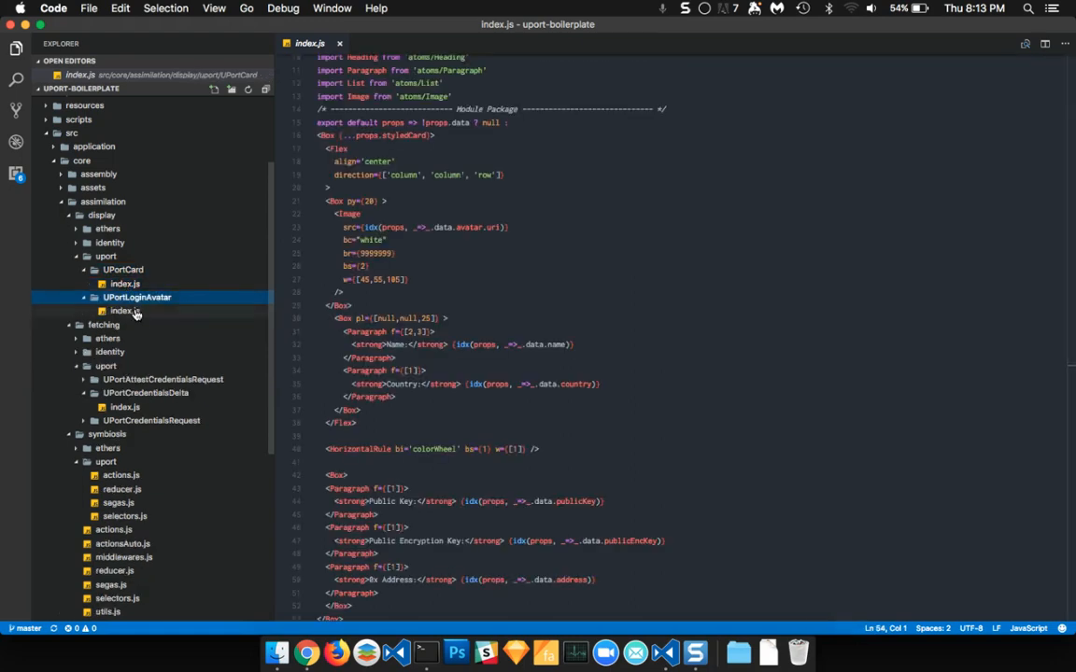
click(125, 311)
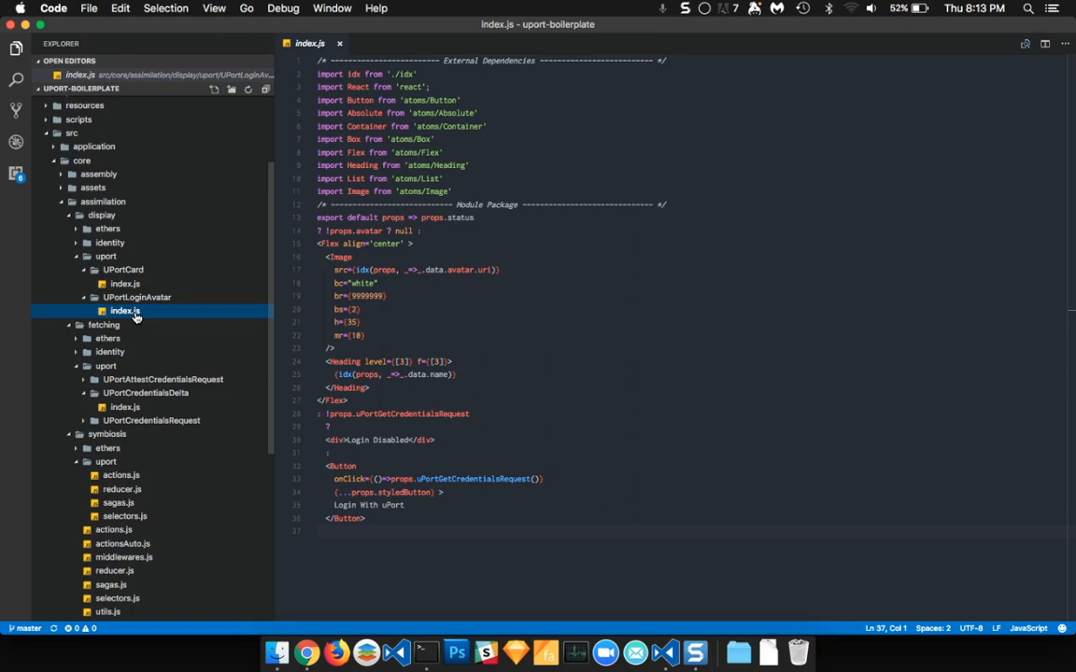
mouse_move(228, 310)
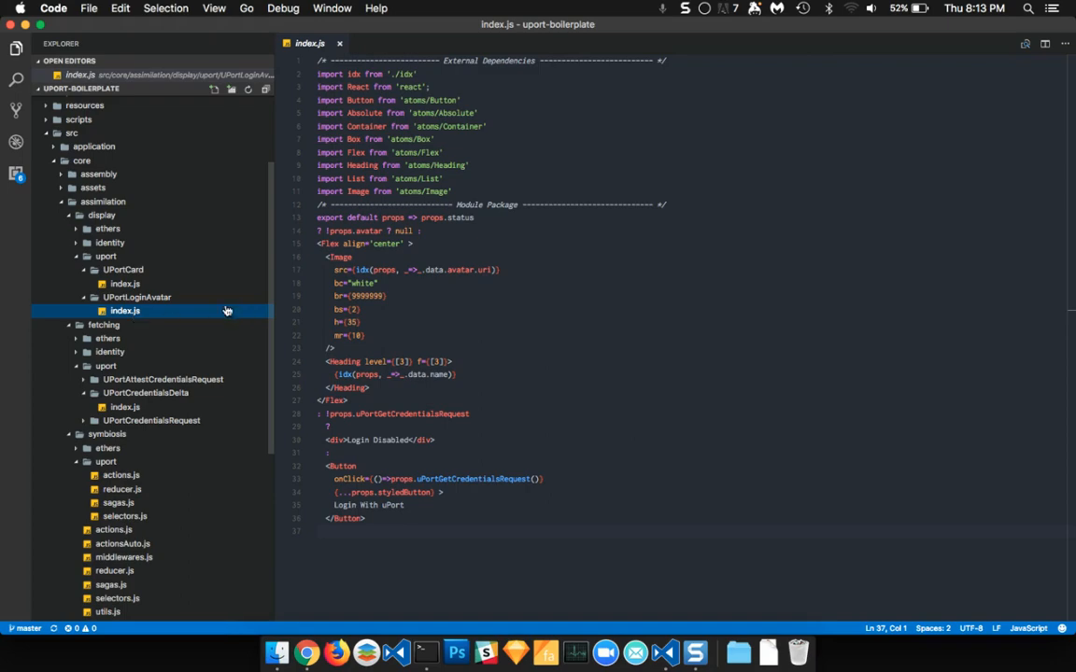
click(306, 653)
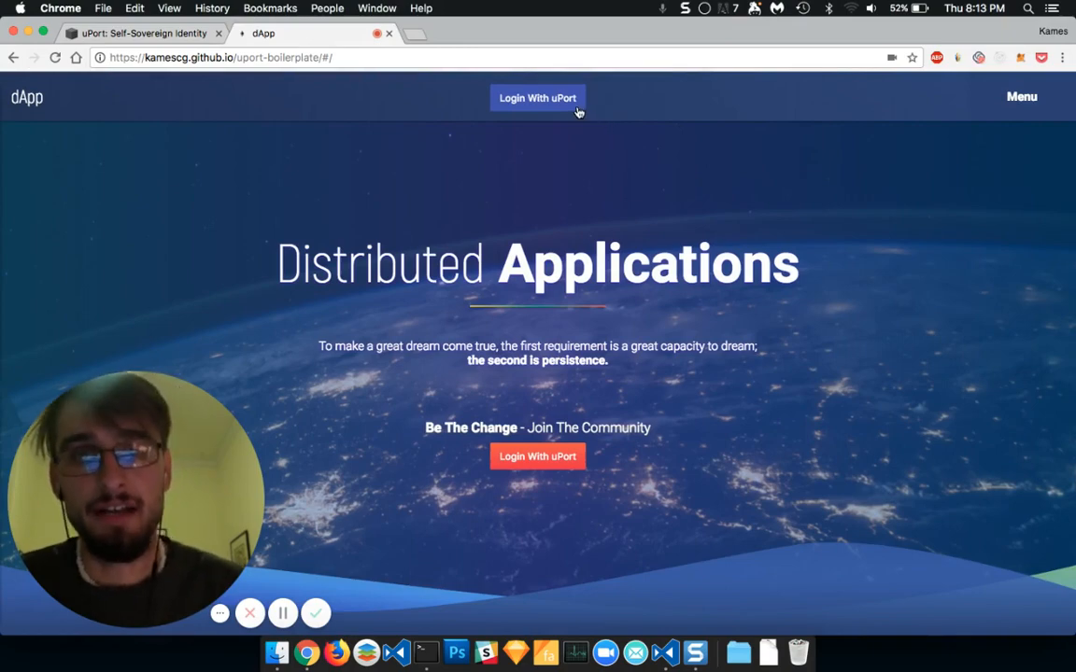
Return from the Chrome dApp page to UPortLoginAvatar's index.js in VS Code
click(538, 97)
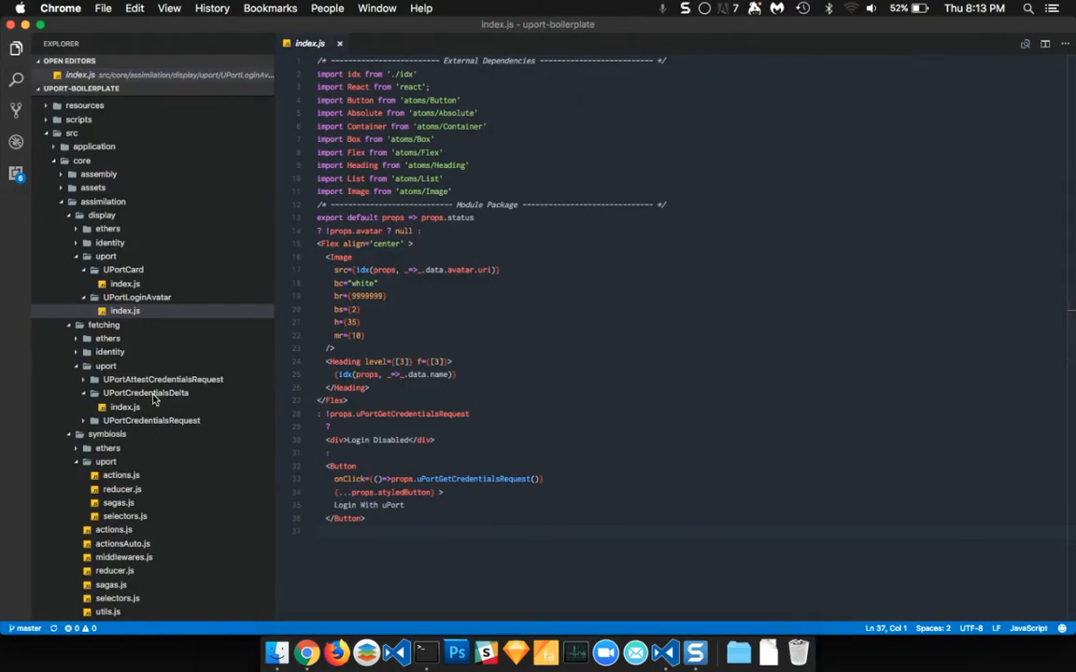
click(123, 407)
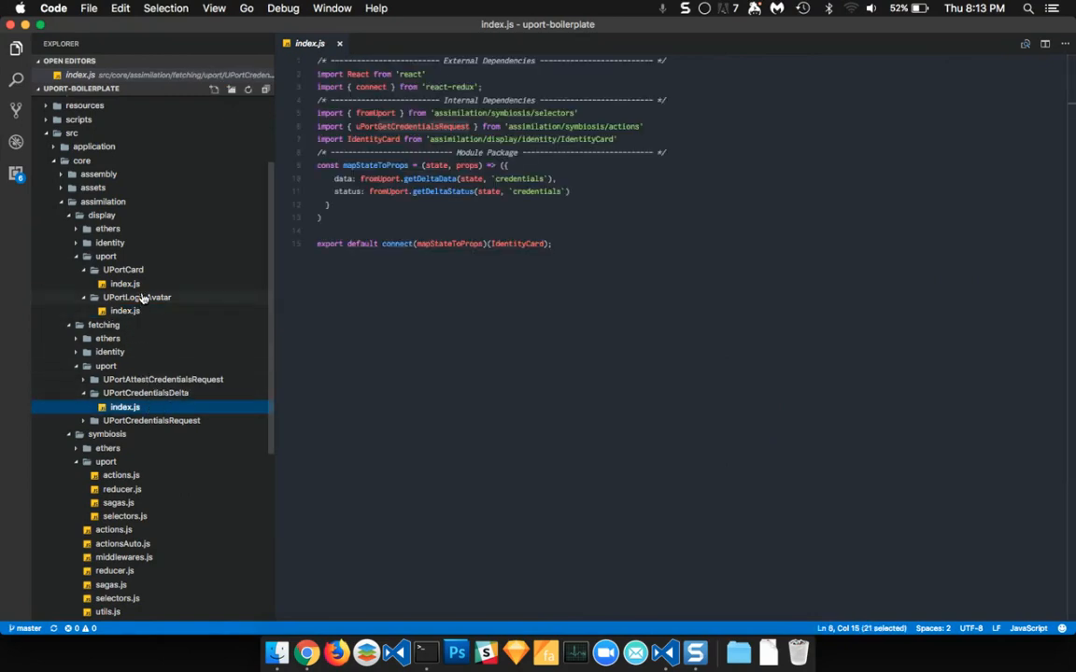
click(125, 310)
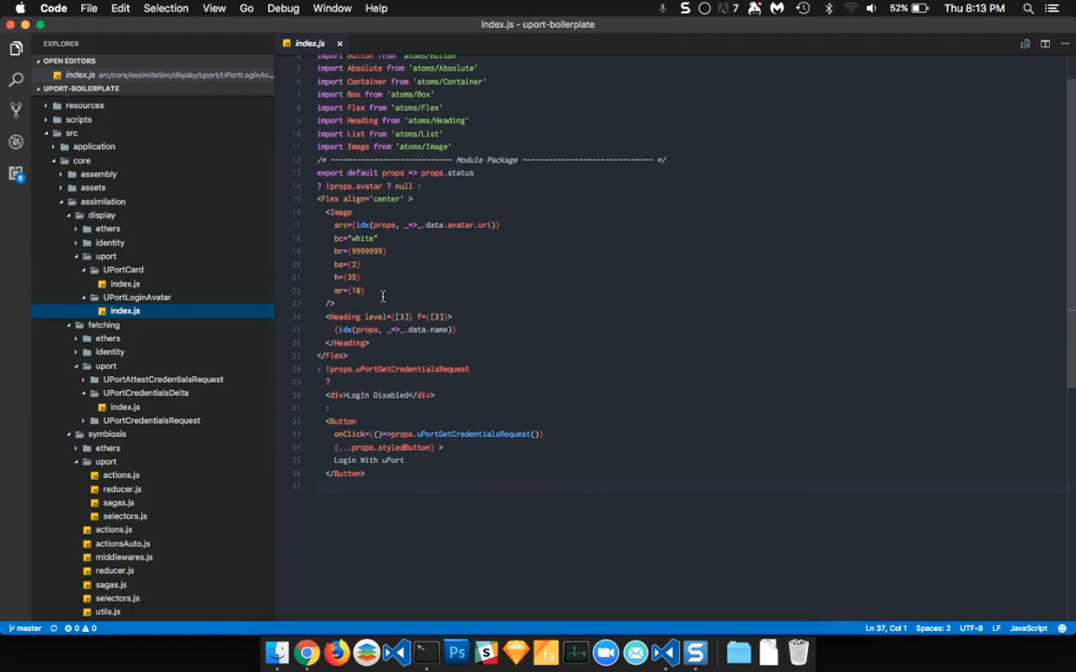
mouse_move(403, 497)
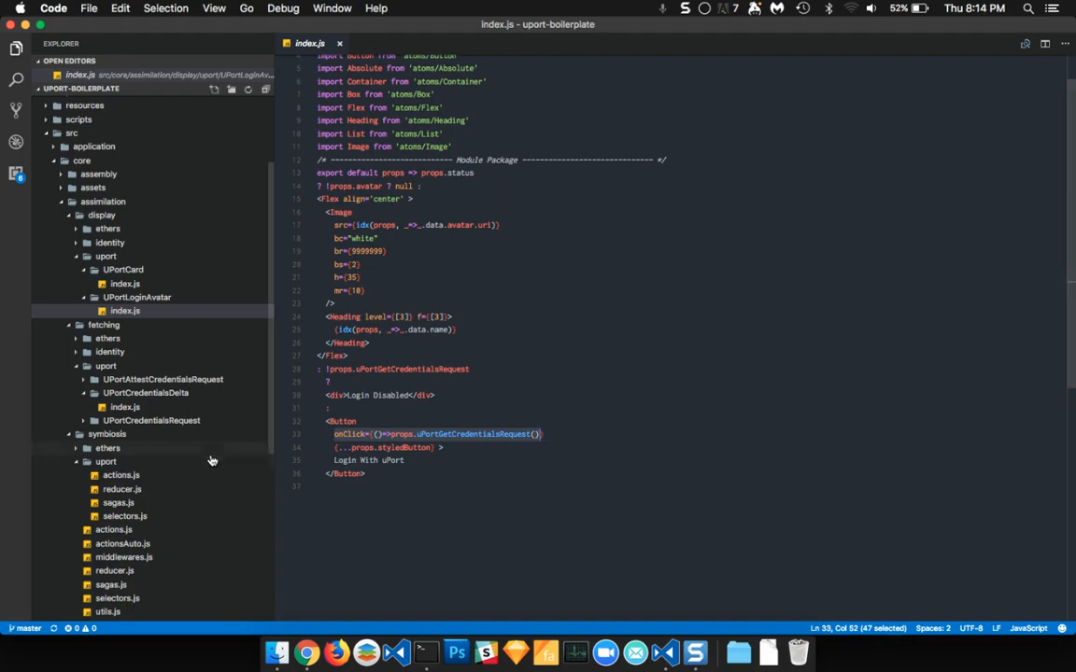
click(119, 502)
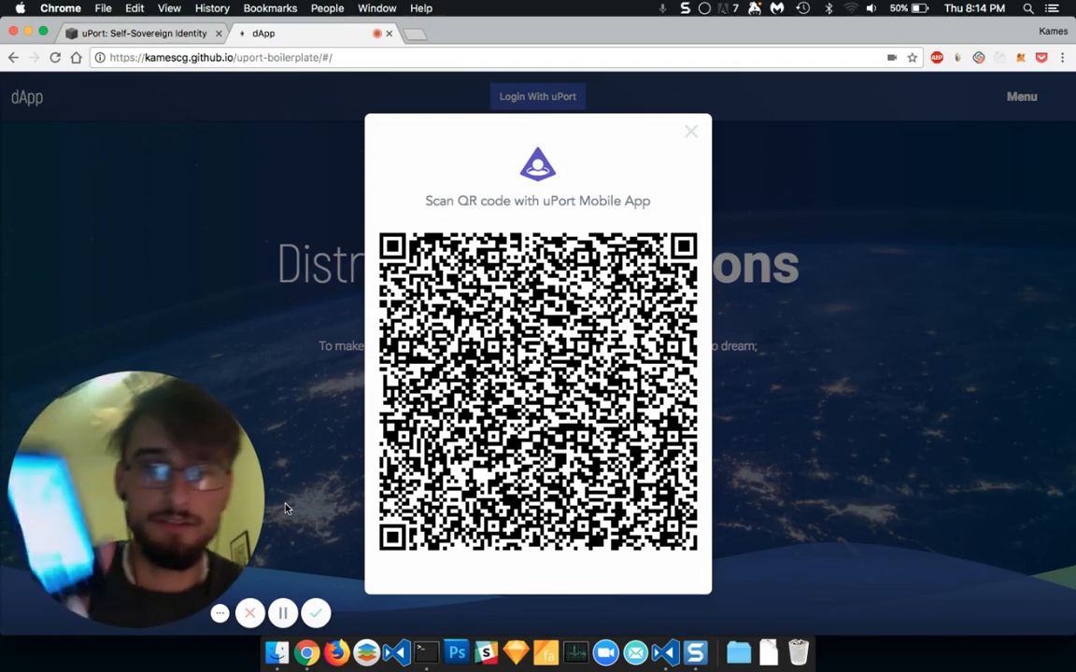
mouse_move(841, 482)
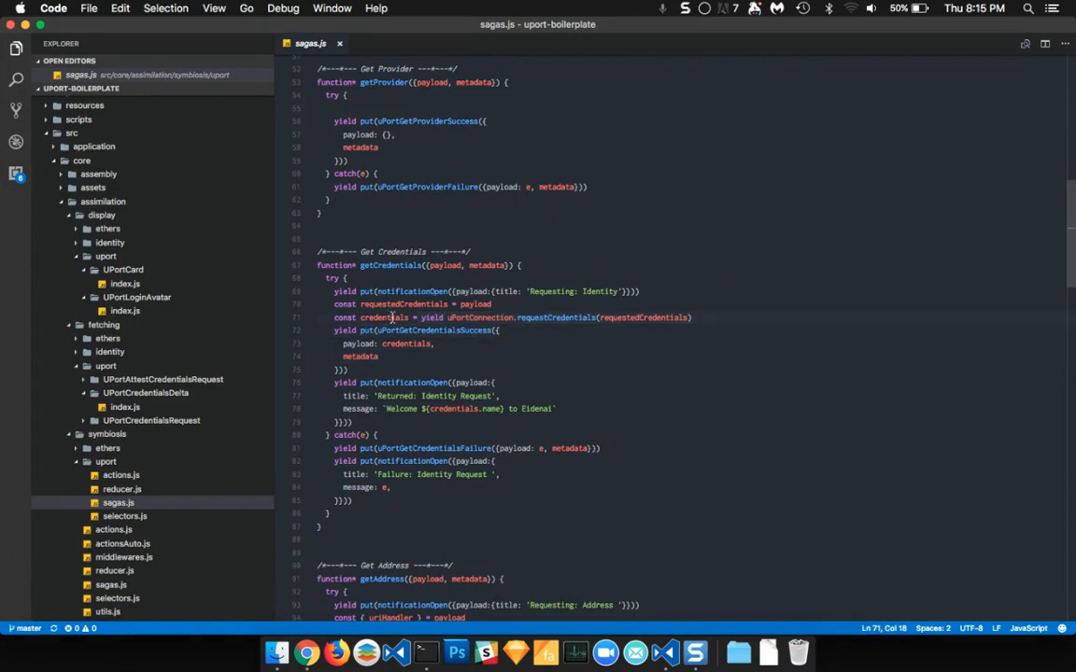
Select the uPortConnection.requestCredentials call in the getCredentials saga
drag(392, 318, 612, 318)
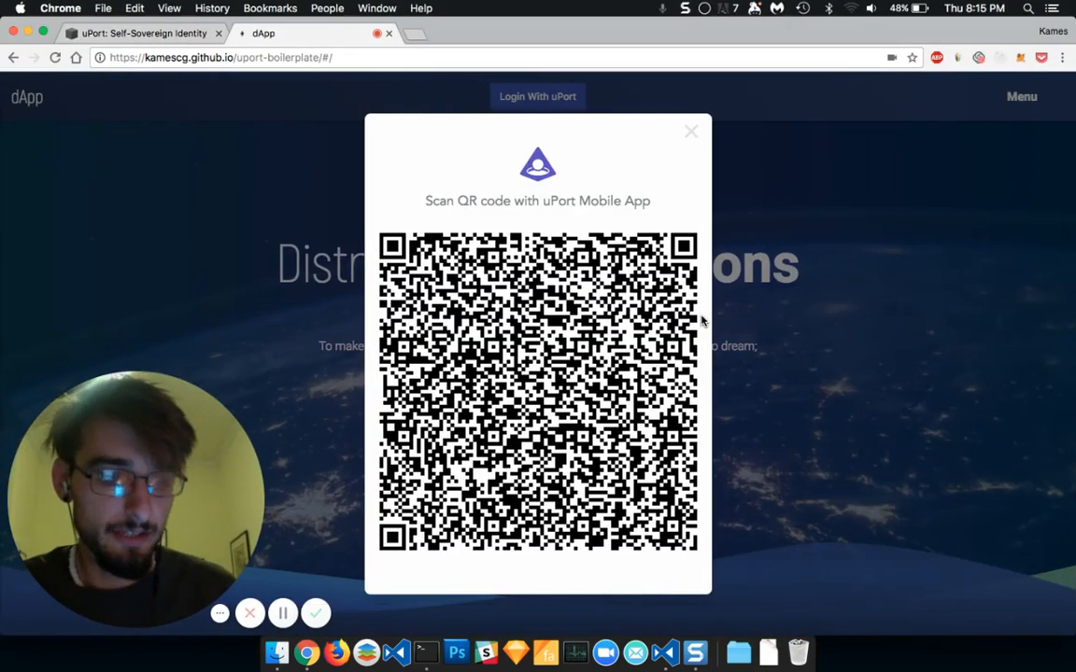
Dismiss the uPort QR dialog after scanning and scroll to the logged-in profile card
click(691, 130)
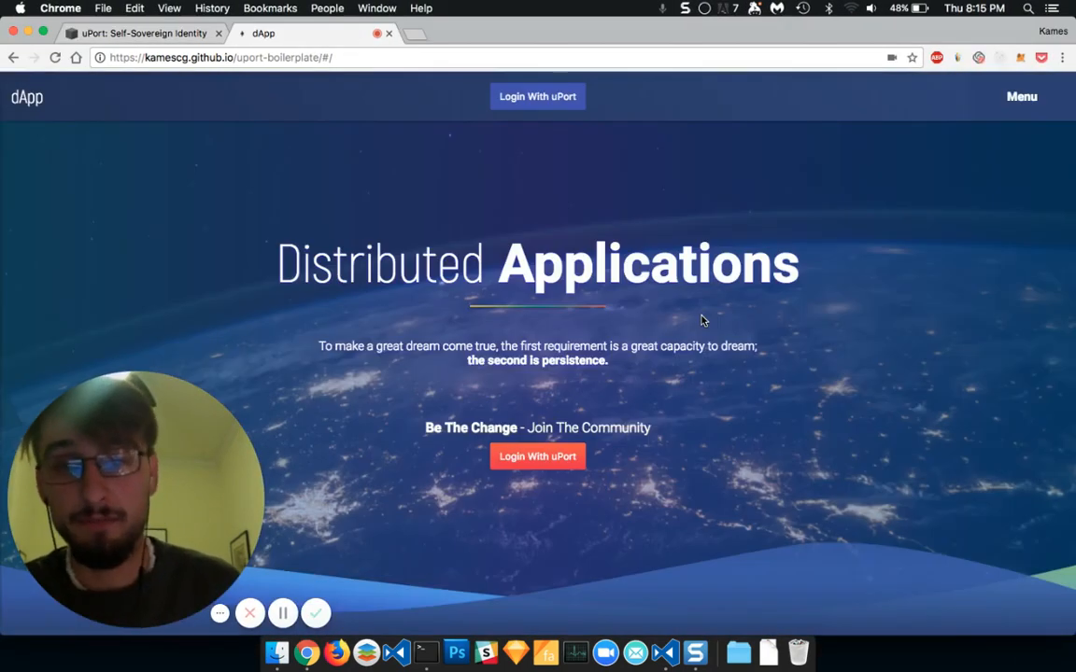
click(538, 455)
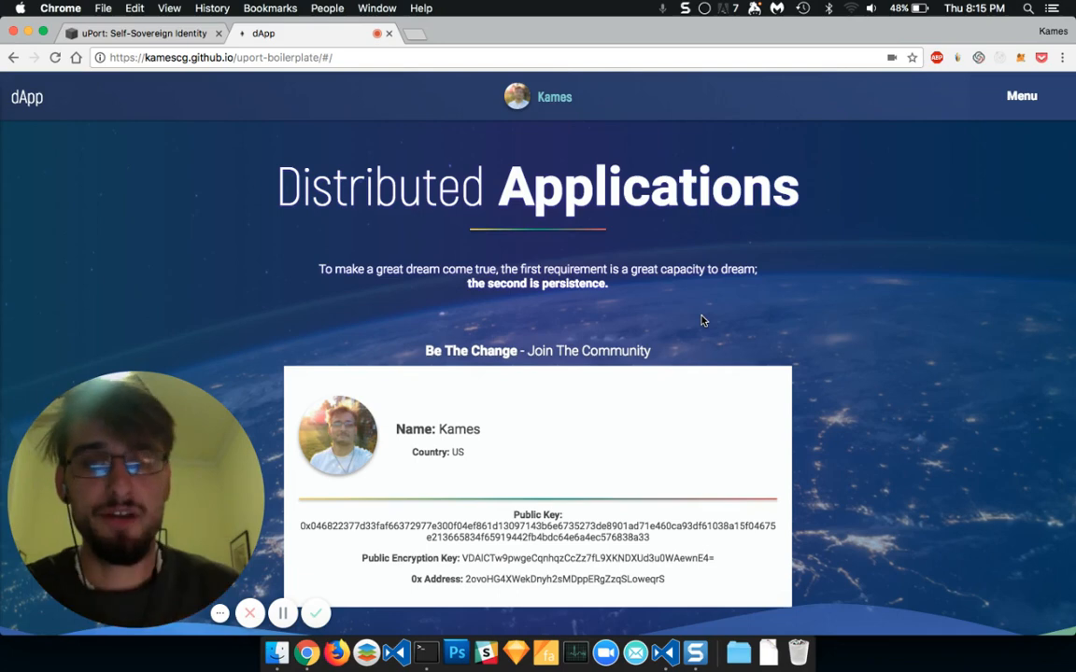
scroll(down, 3)
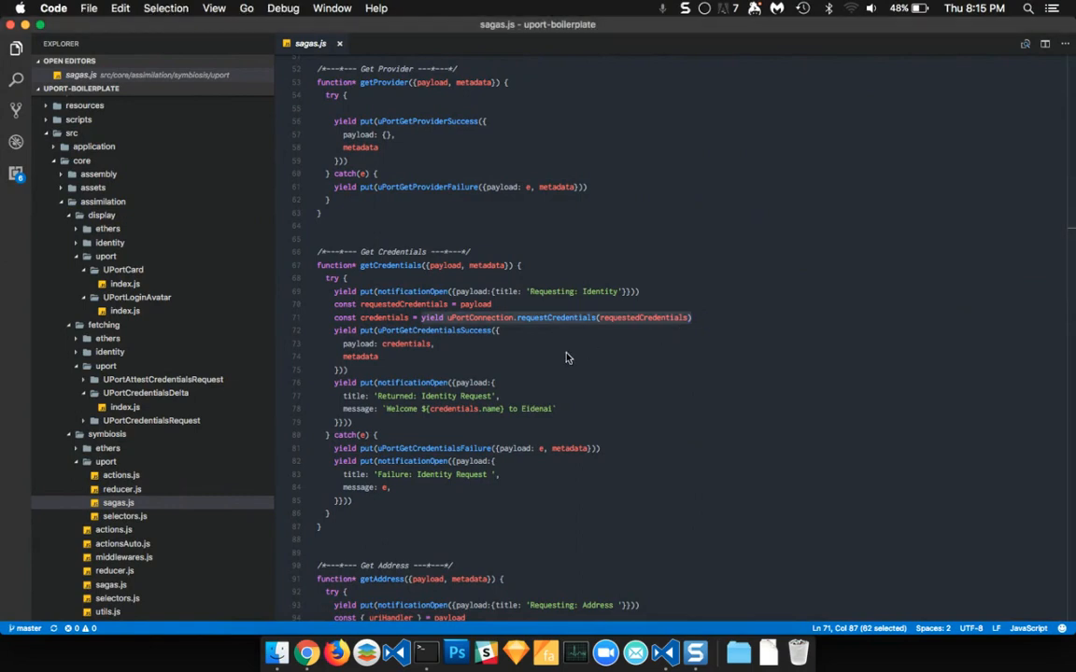
Highlight the notificationOpen 'Returned: Identity Request' block in sagas.js, then bring up the Chrome DevTools console
click(420, 318)
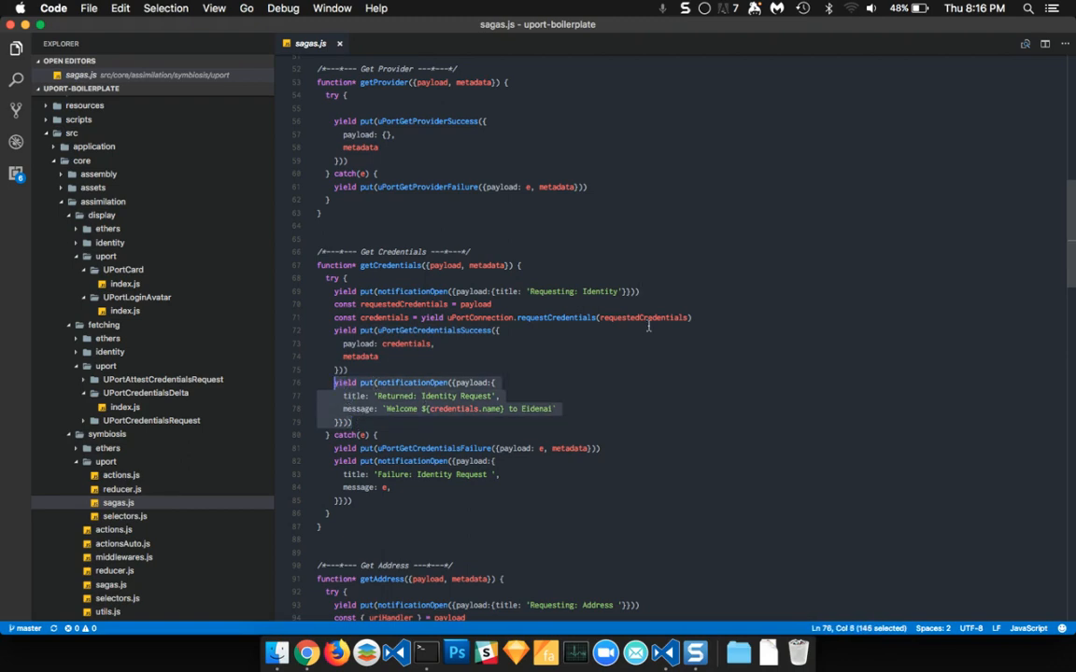
scroll(down, 3)
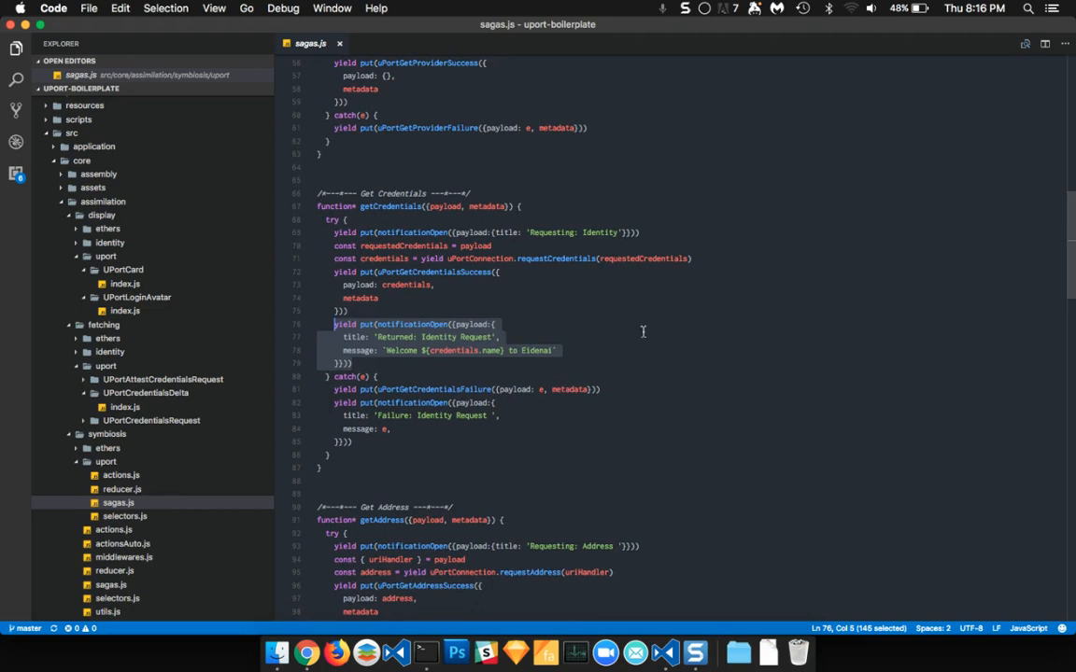
mouse_move(381, 441)
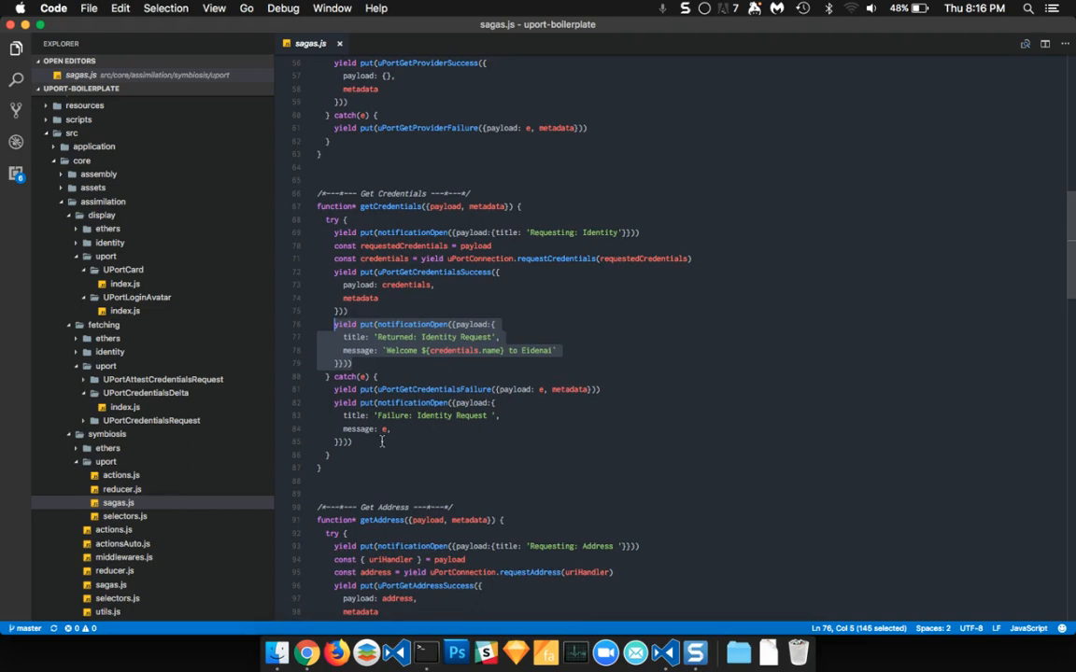
click(523, 407)
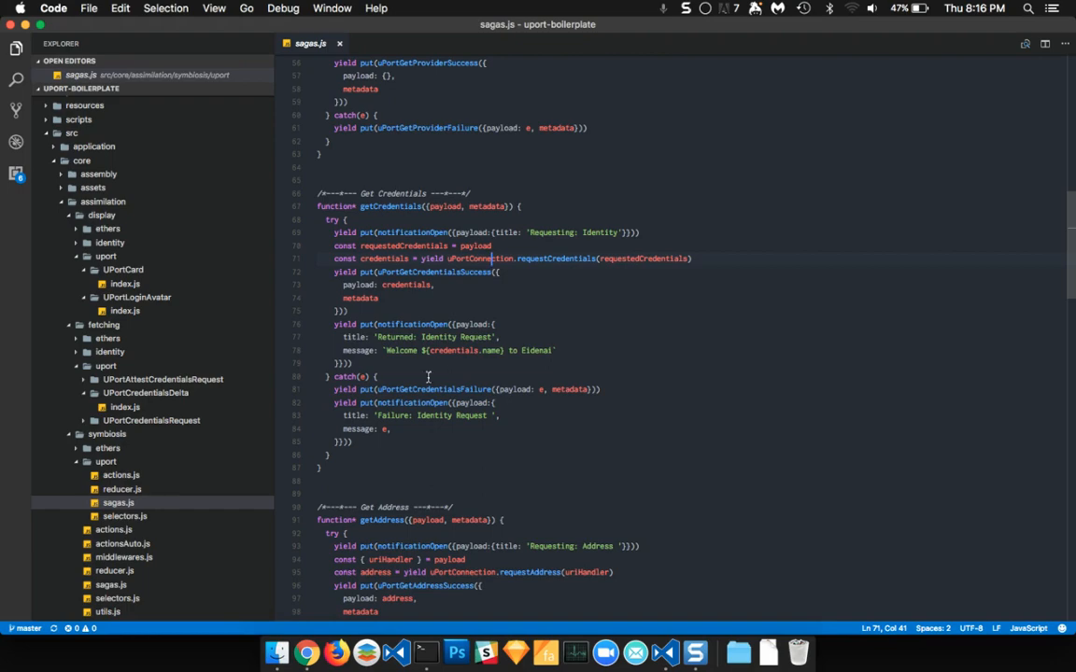
click(448, 415)
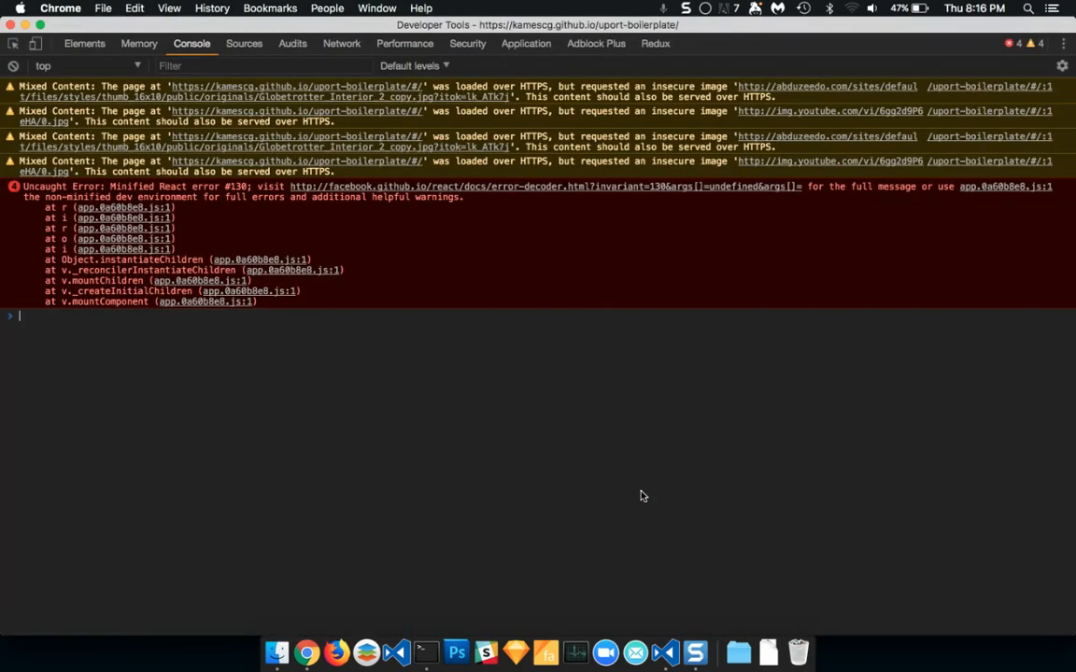
Inspect the Elements tree and styles, then the Redux panel reporting no store found
click(654, 43)
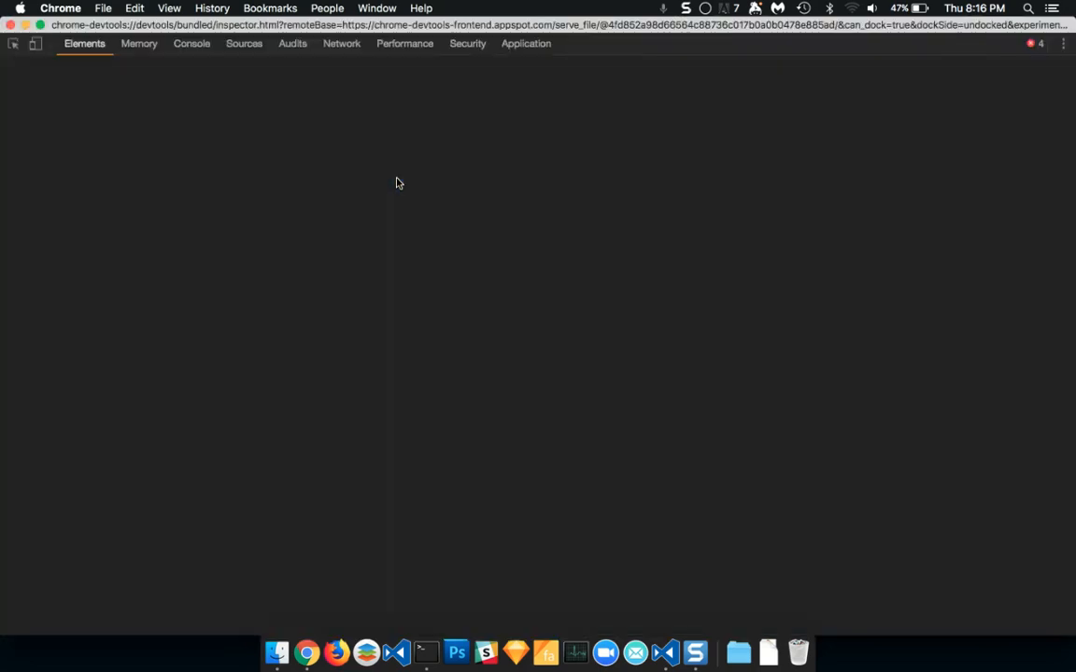
click(654, 43)
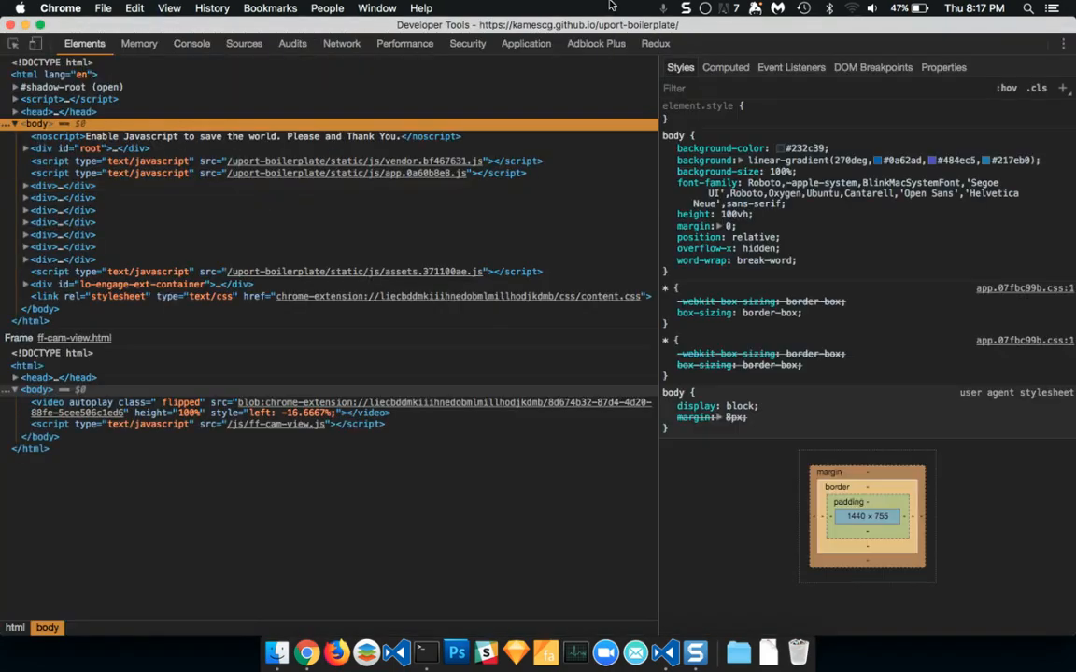
click(654, 43)
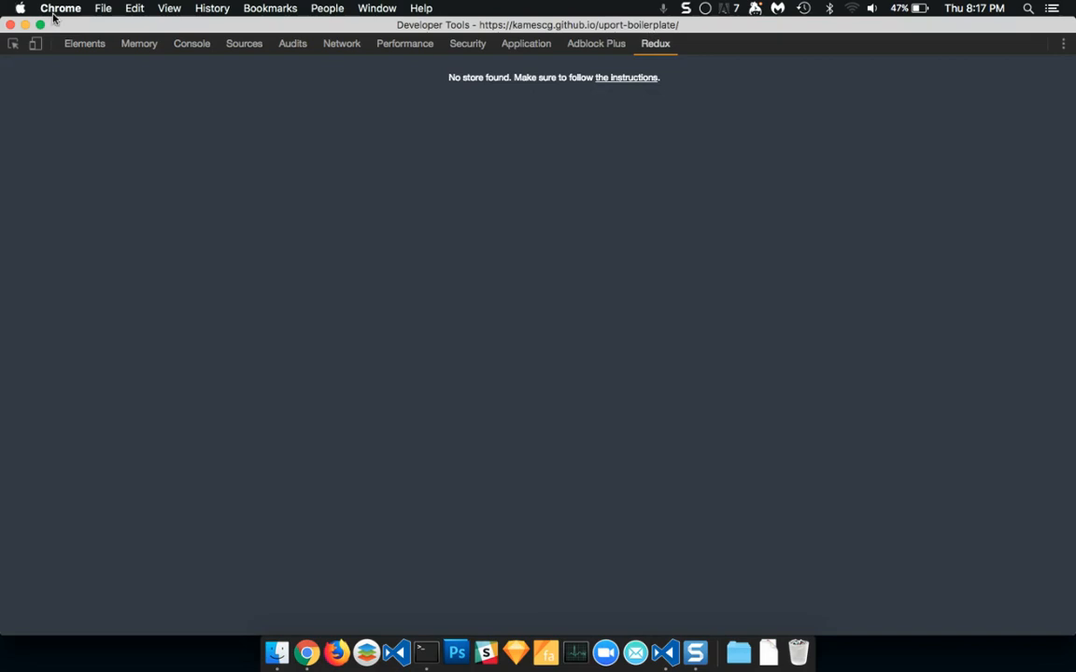
mouse_move(33, 45)
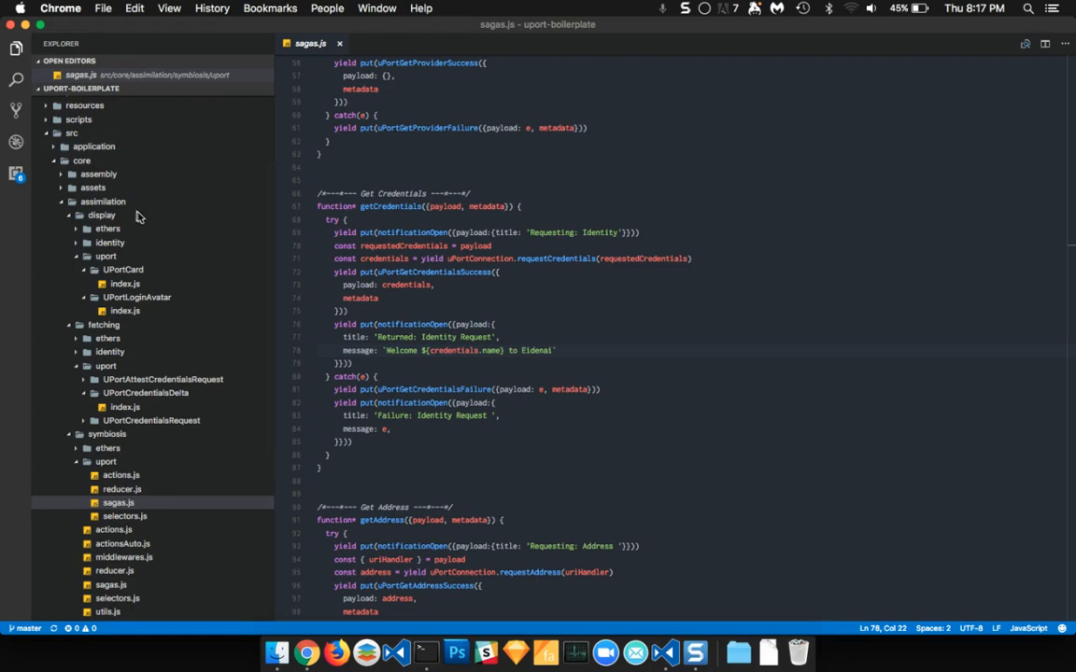
Re-expand src in the Explorer, peek into application, and expand core to reach assimilation
click(93, 146)
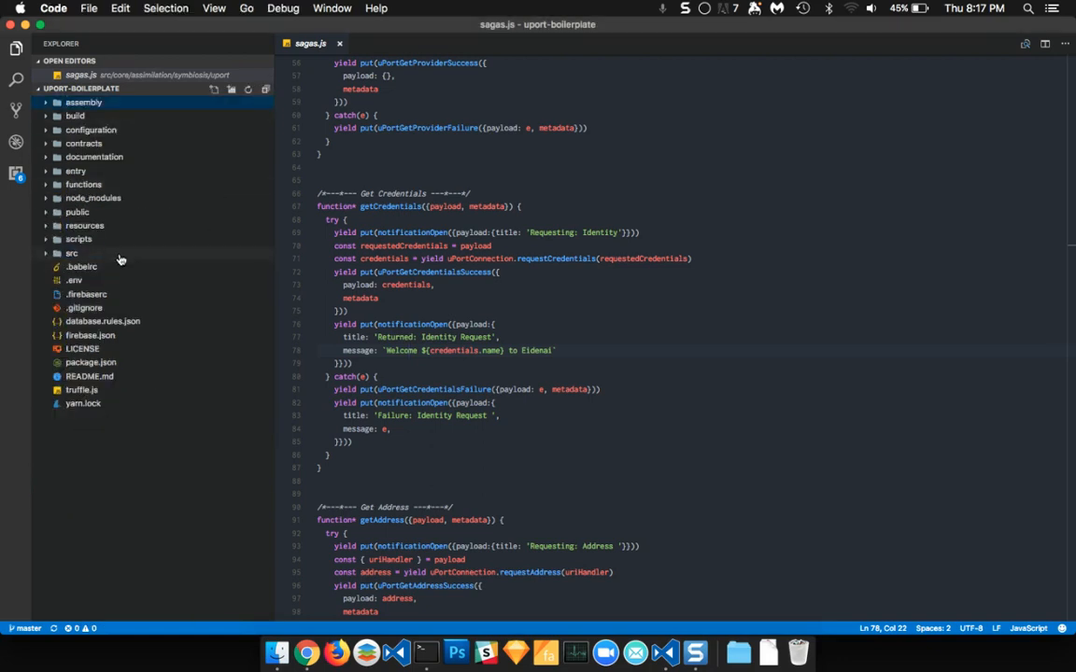
click(71, 254)
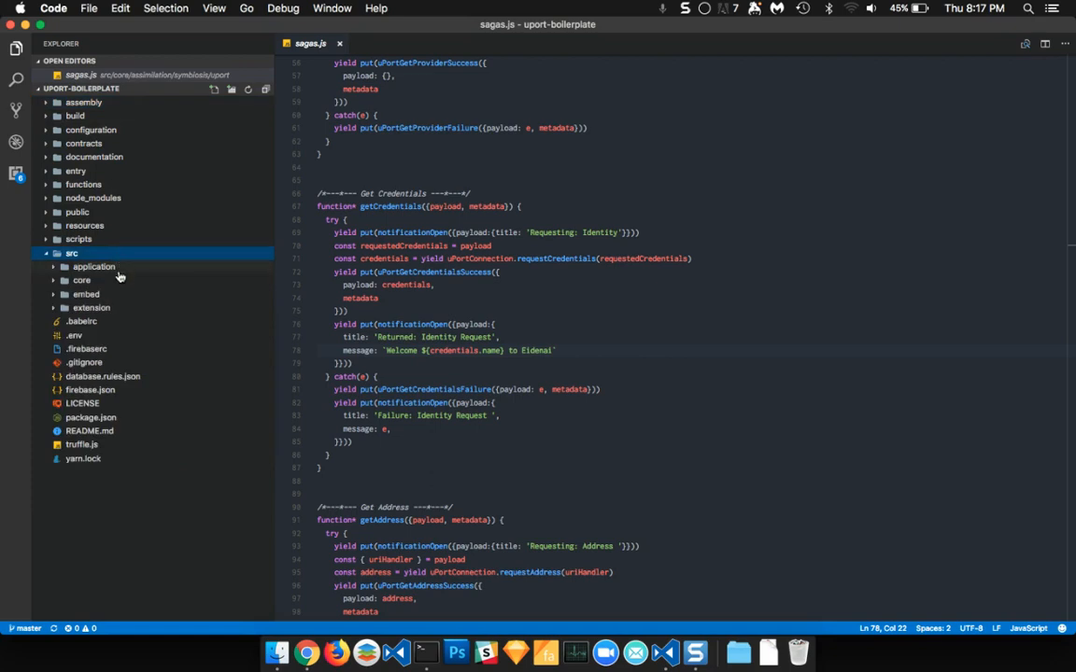
click(93, 265)
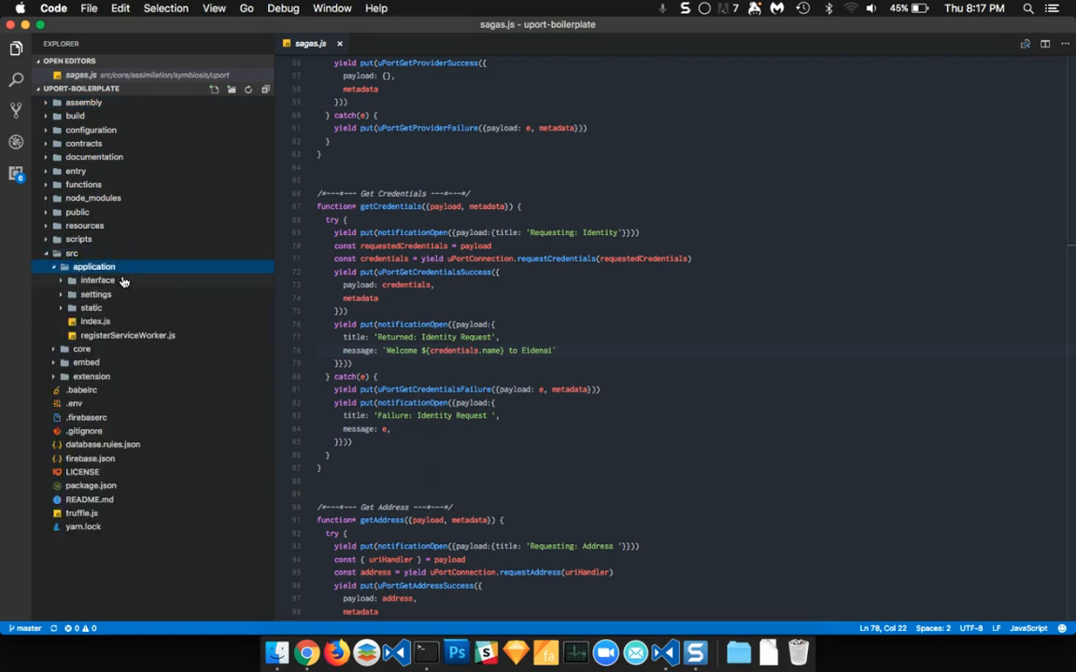
click(93, 265)
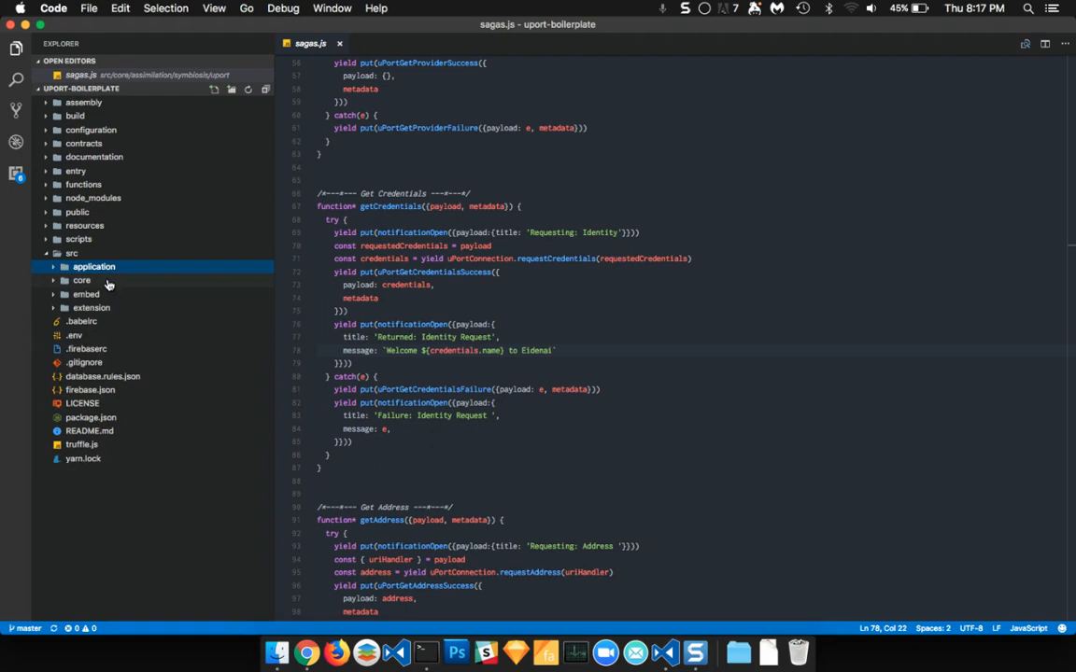
click(82, 280)
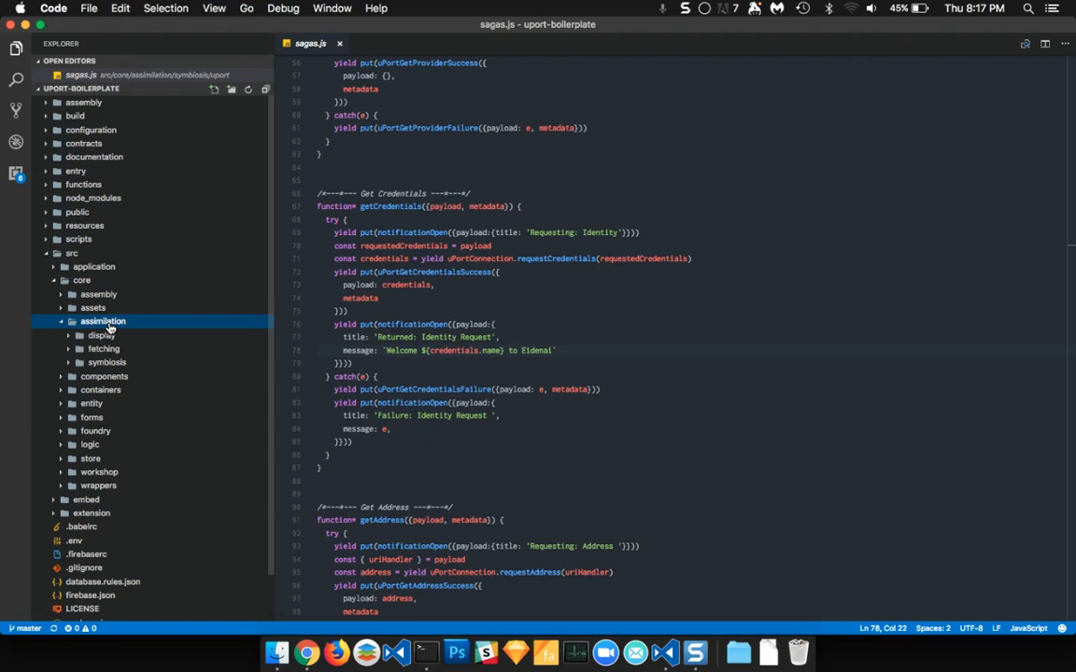
Expand symbiosis, fetching, display and symbiosis/uport to reveal their files
click(106, 362)
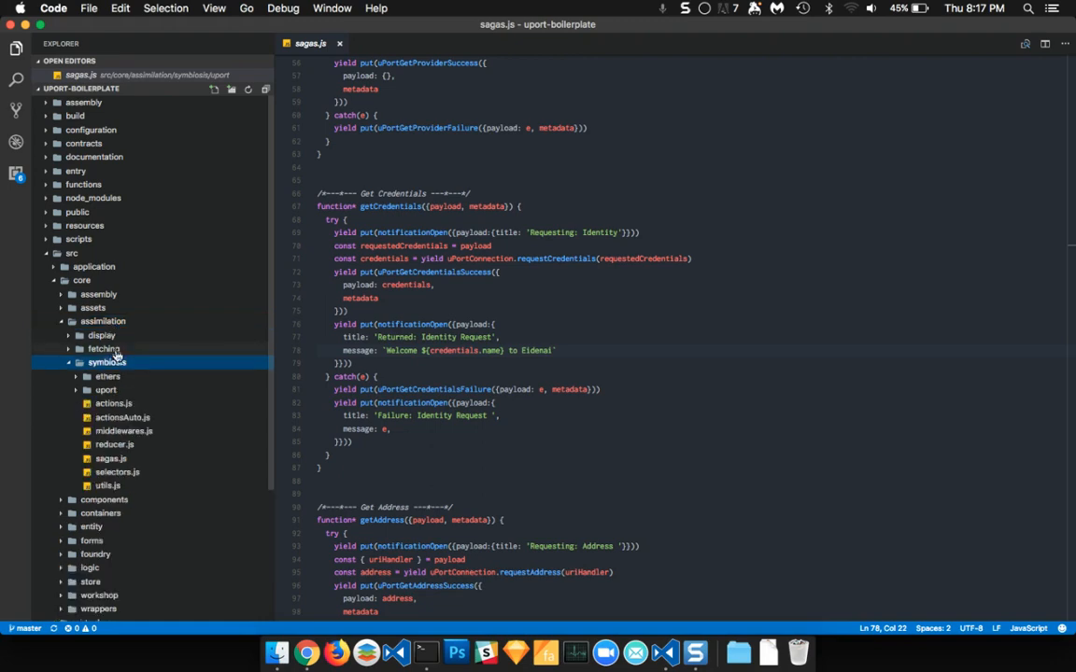
click(104, 349)
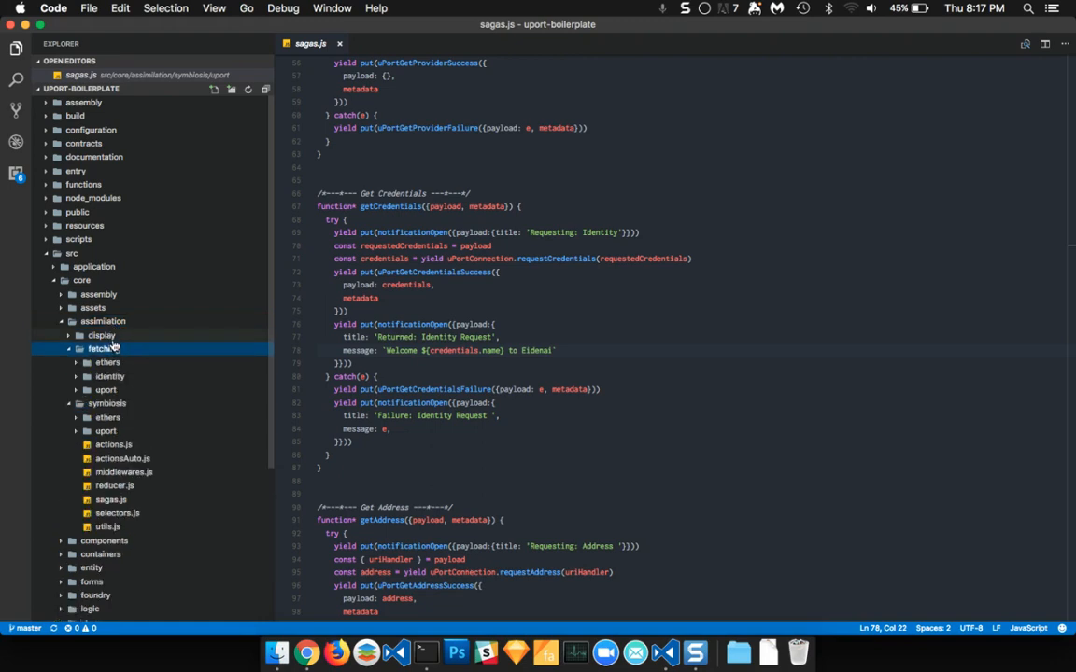
click(101, 336)
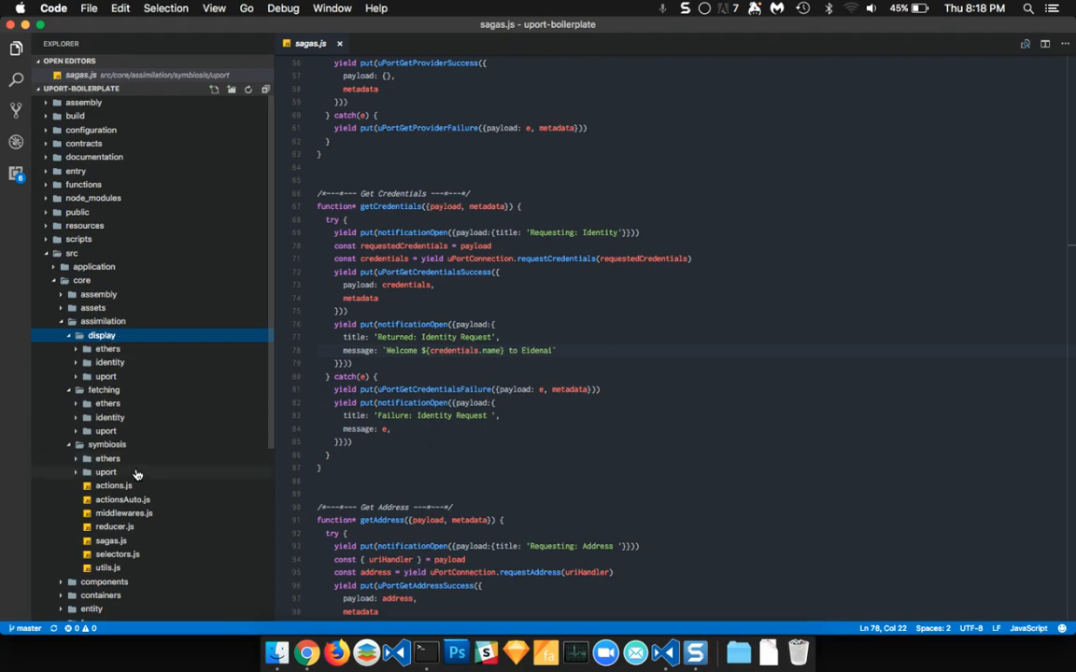
click(104, 470)
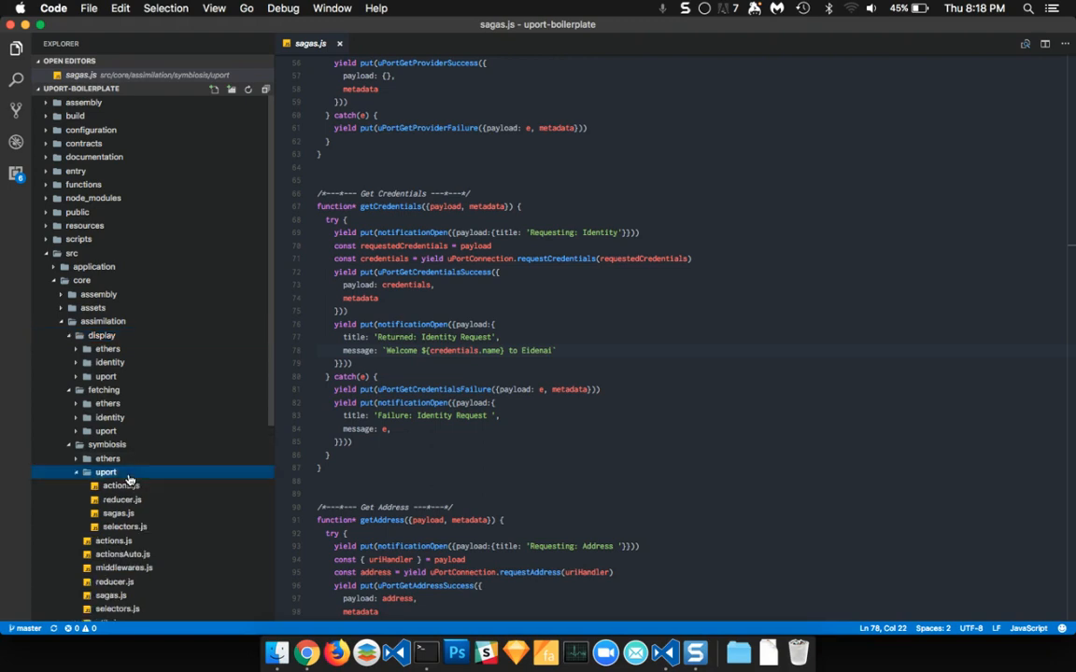